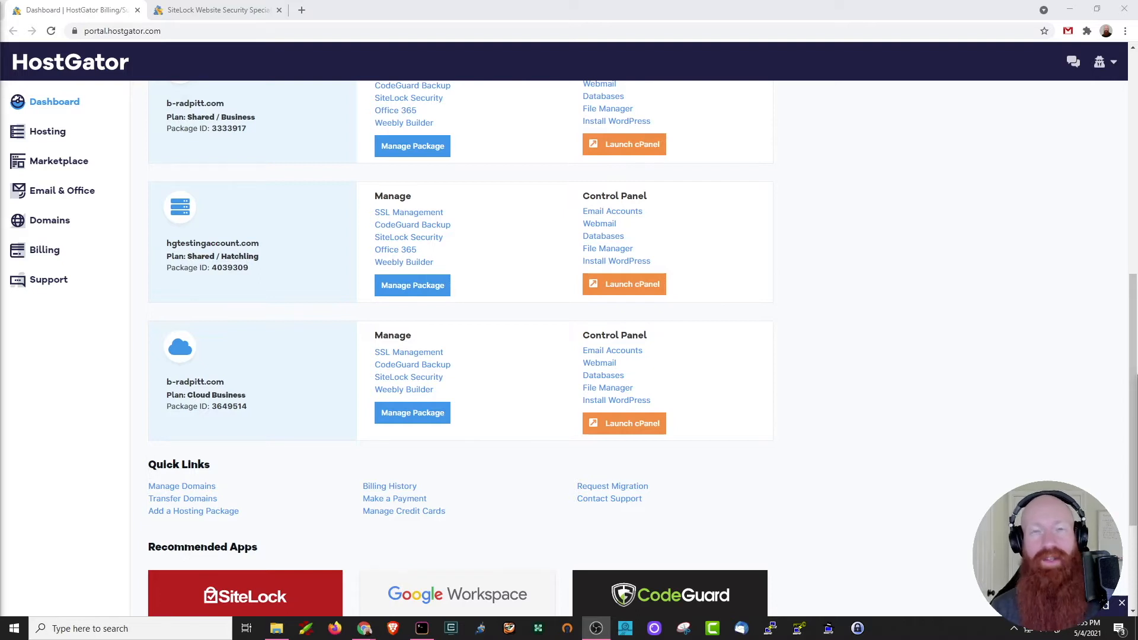
pyautogui.moveTo(877, 405)
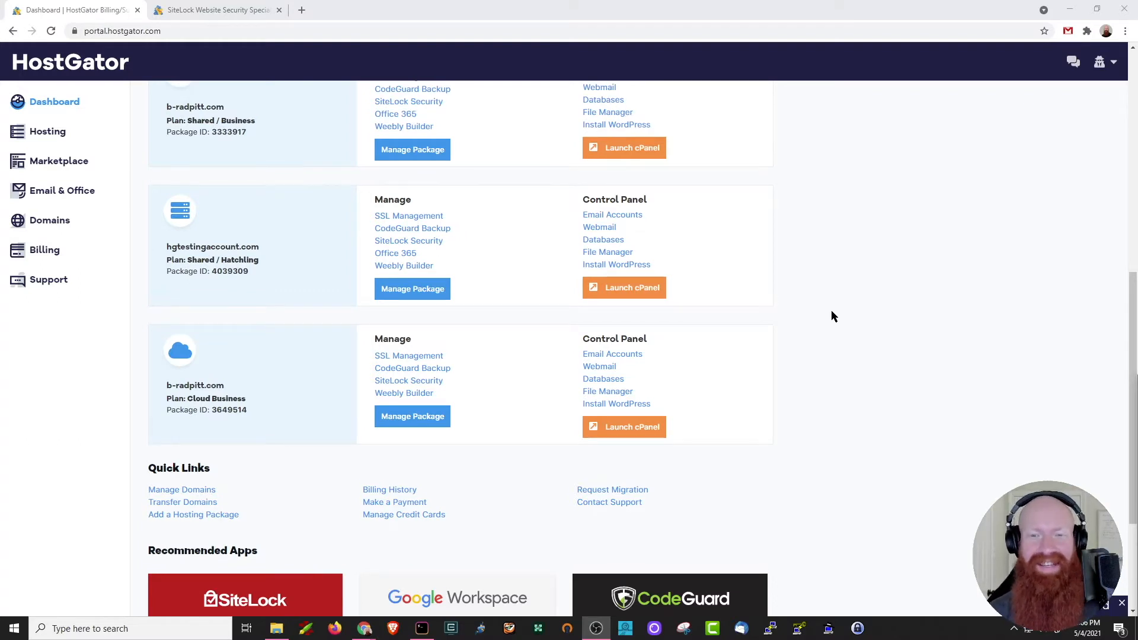
pyautogui.moveTo(886, 227)
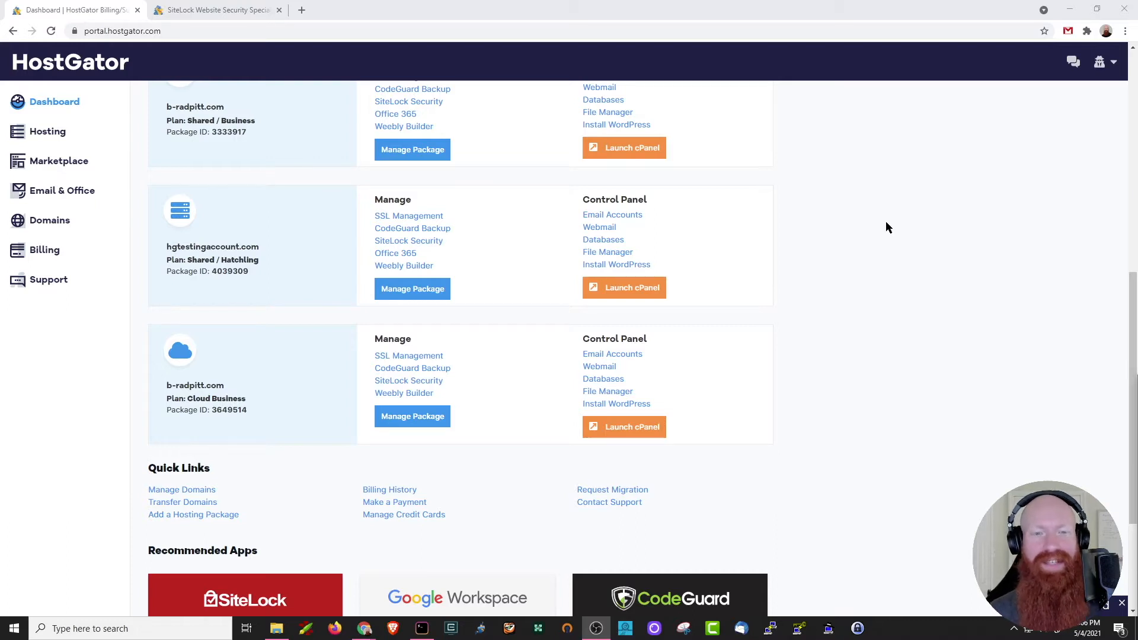
pyautogui.moveTo(408, 356)
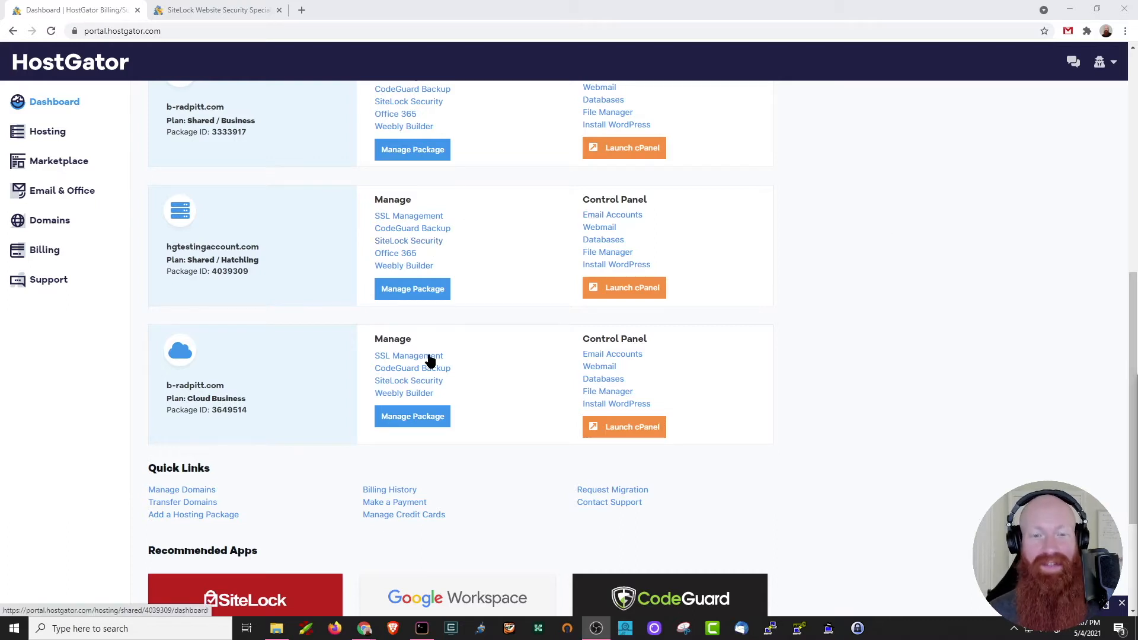
# - Switch to the SiteLock discount help article and scroll its Essentials, Prevent and Prevent Plus plan and pricing tables
pyautogui.scroll(-3)
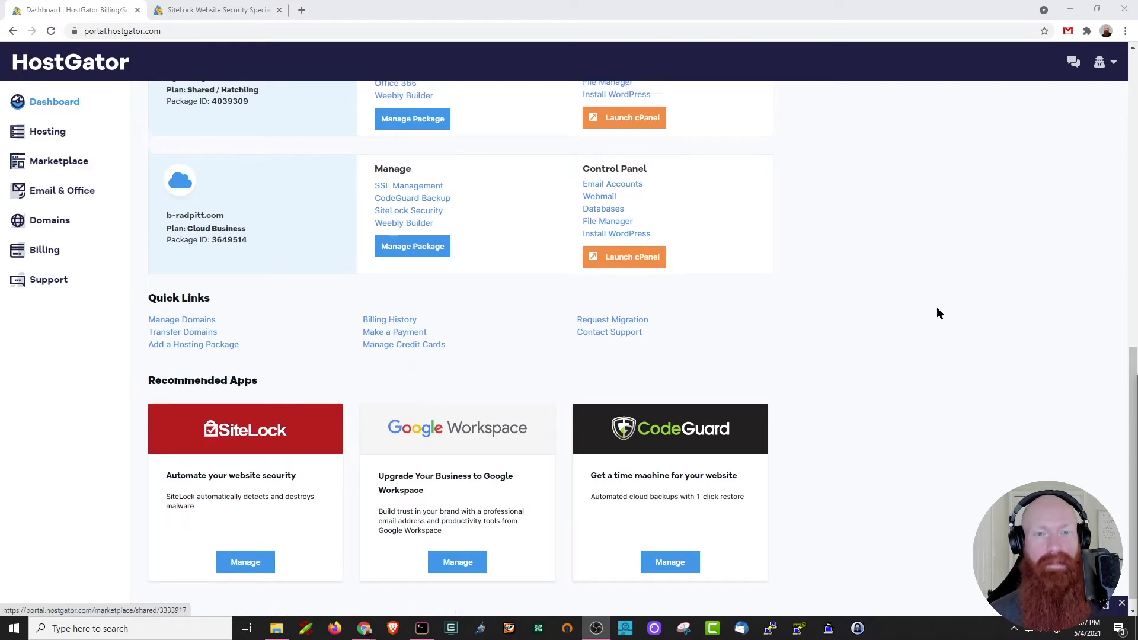
pyautogui.scroll(3)
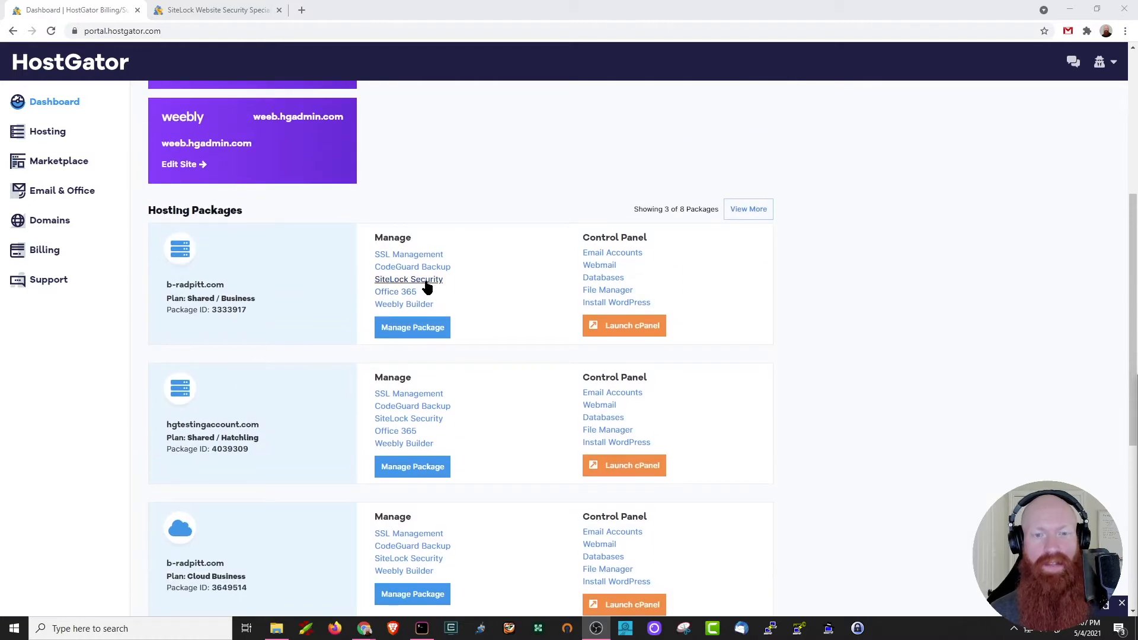
pyautogui.moveTo(409, 279)
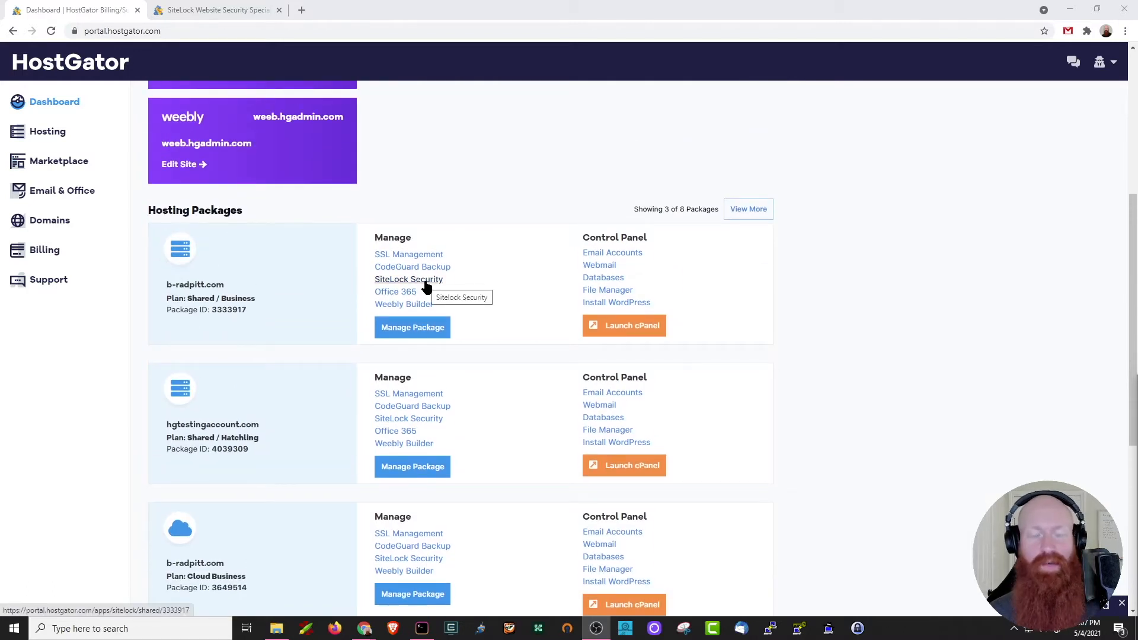
pyautogui.moveTo(864, 409)
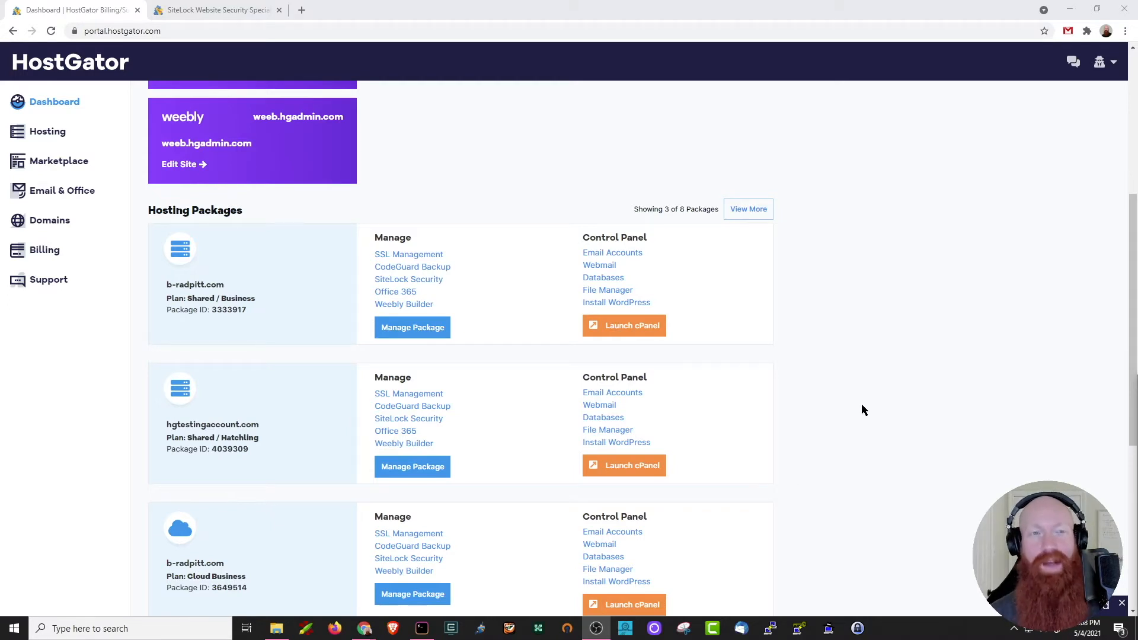
pyautogui.click(215, 10)
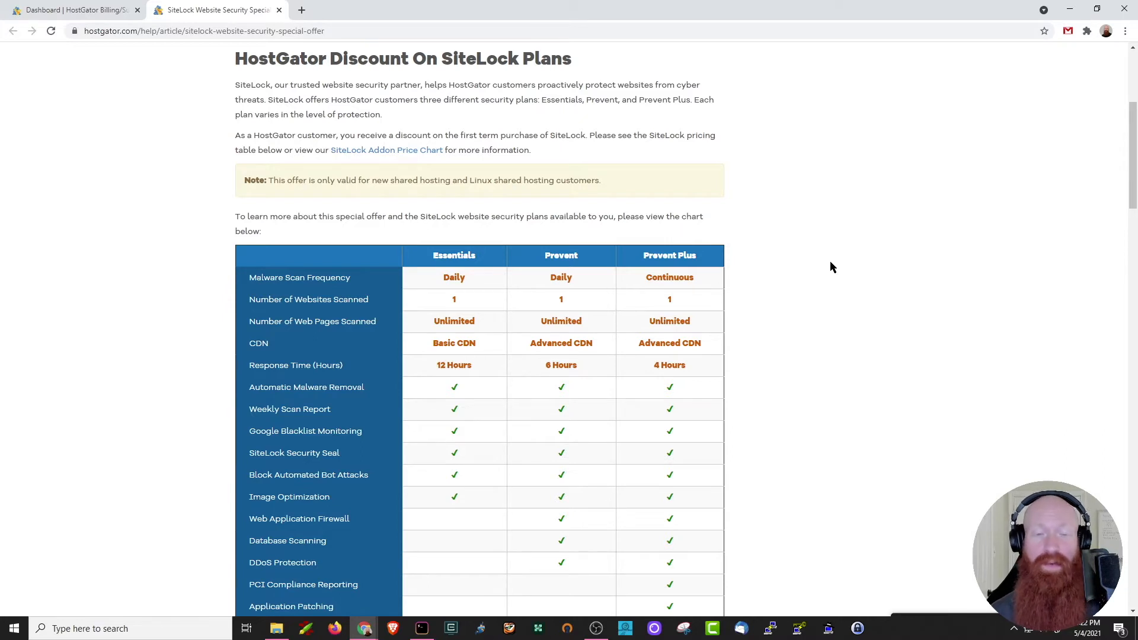
pyautogui.moveTo(185, 314)
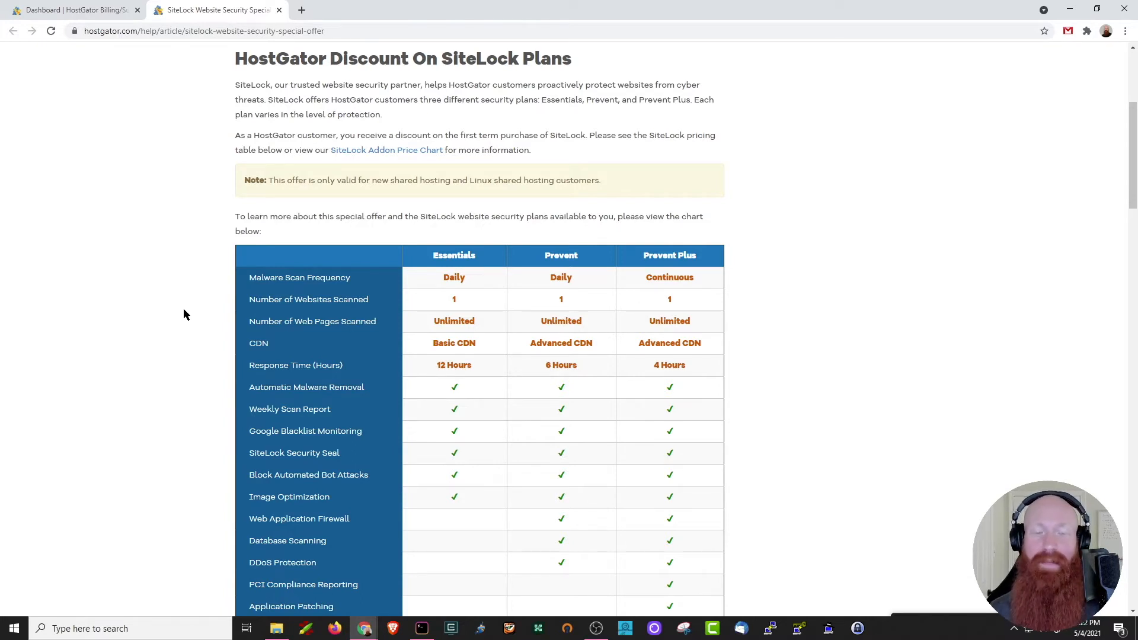
pyautogui.moveTo(214, 349)
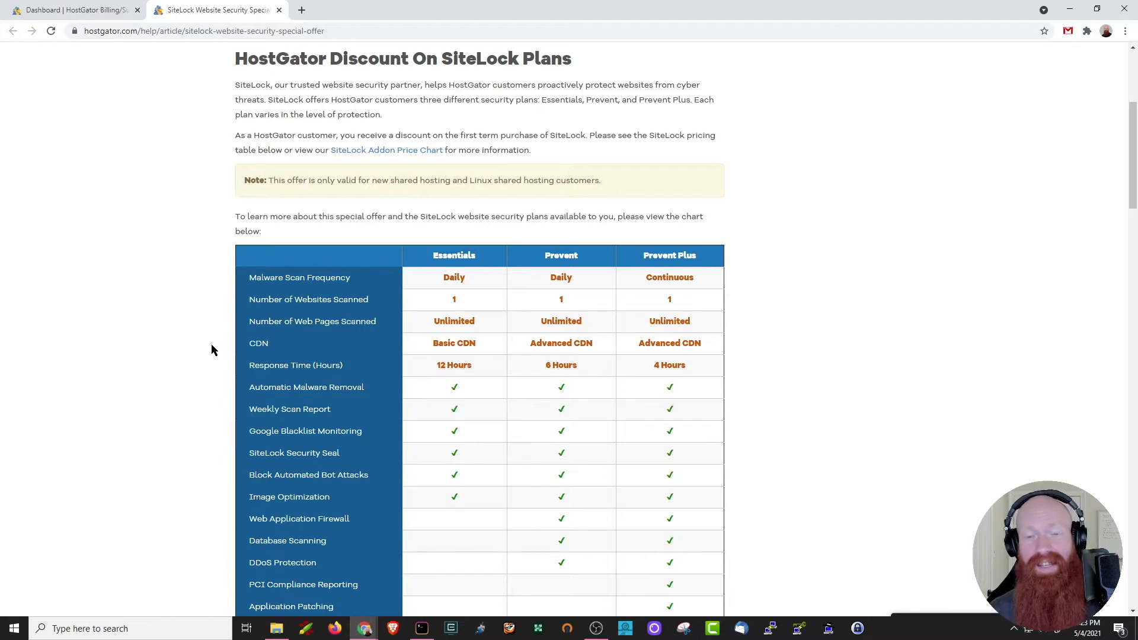
pyautogui.moveTo(217, 393)
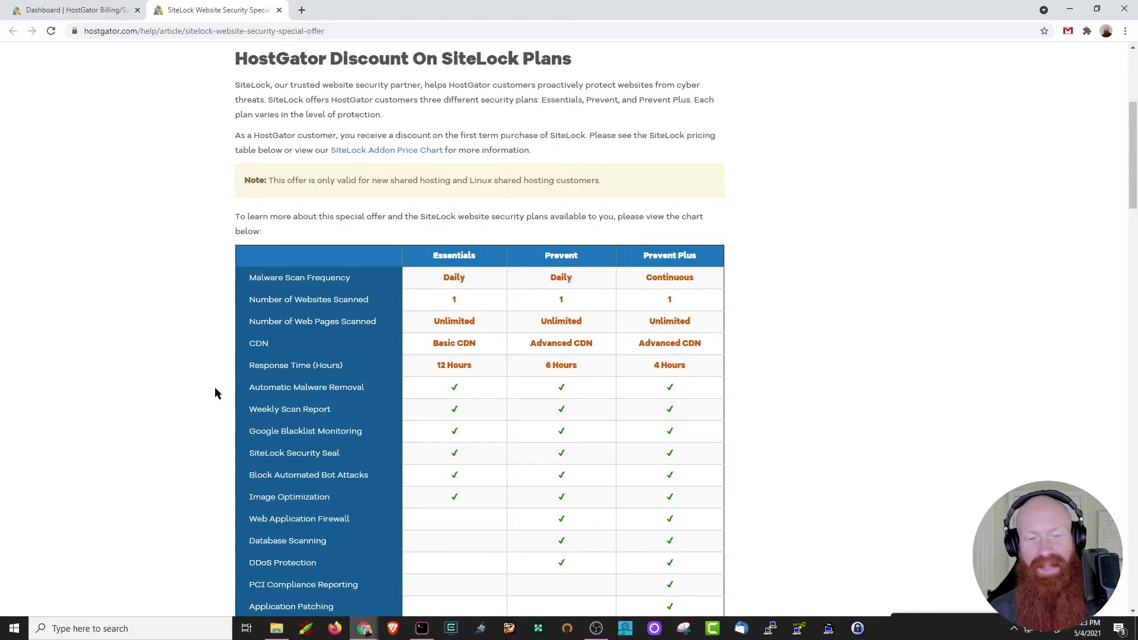
pyautogui.scroll(-3)
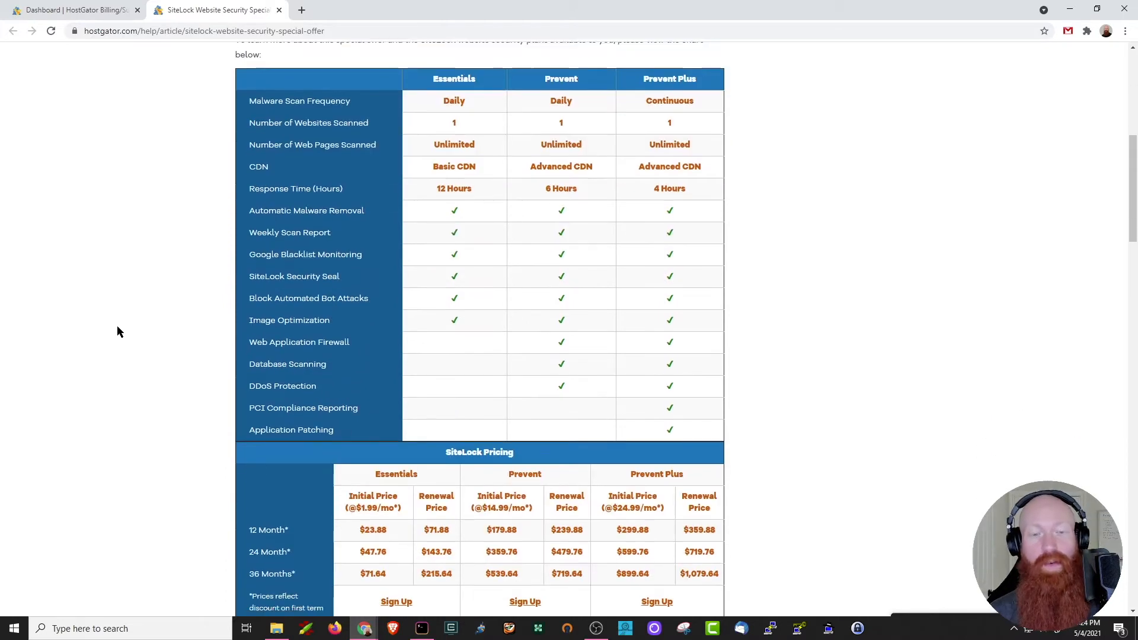
pyautogui.scroll(-3)
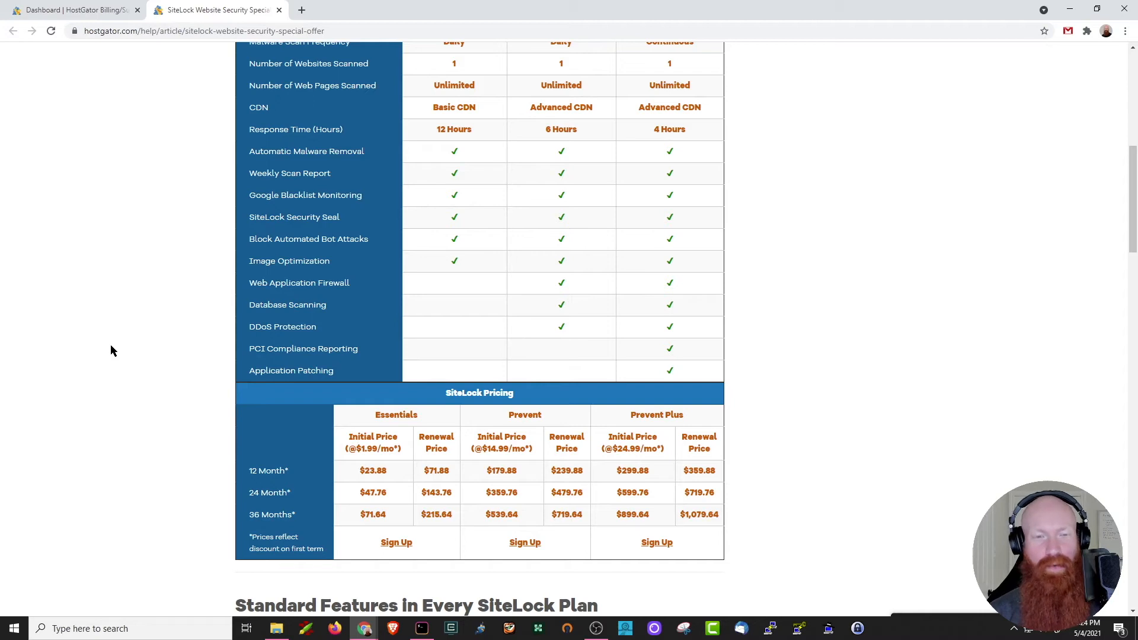
# - Return to the portal dashboard and open SiteLock Security for the b-radpitt.com Business package
pyautogui.click(73, 9)
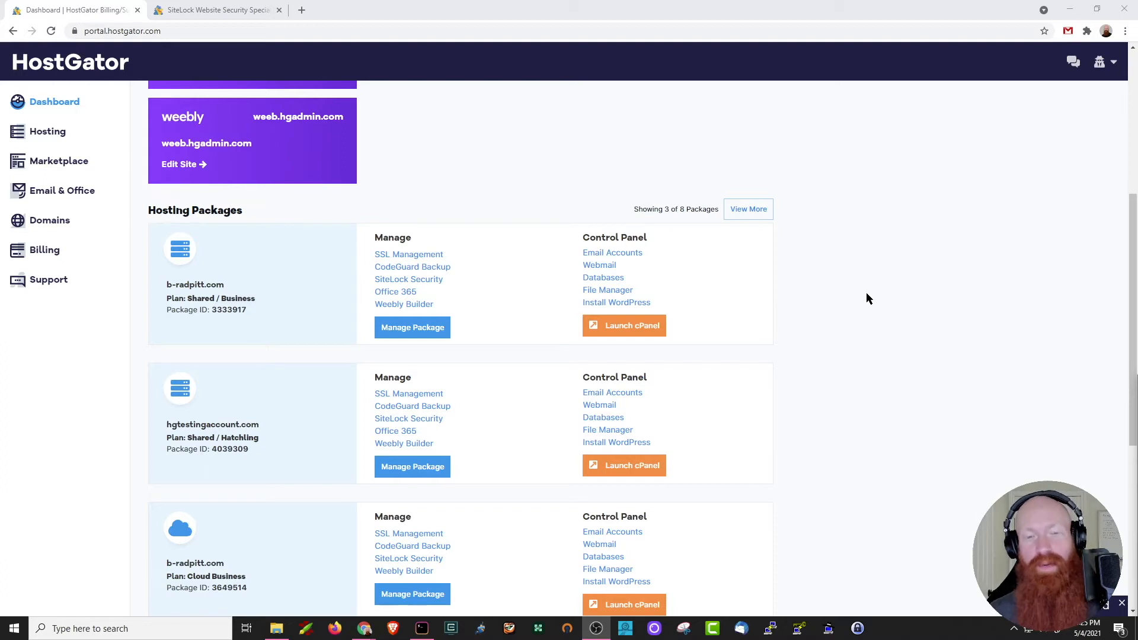
pyautogui.moveTo(408, 280)
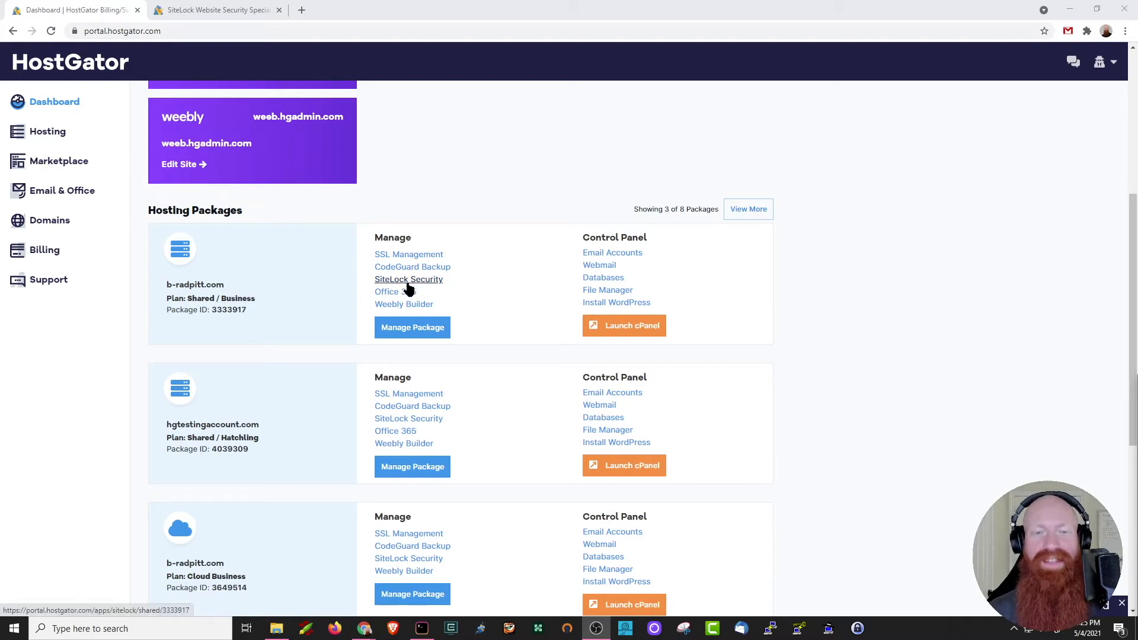
pyautogui.click(409, 280)
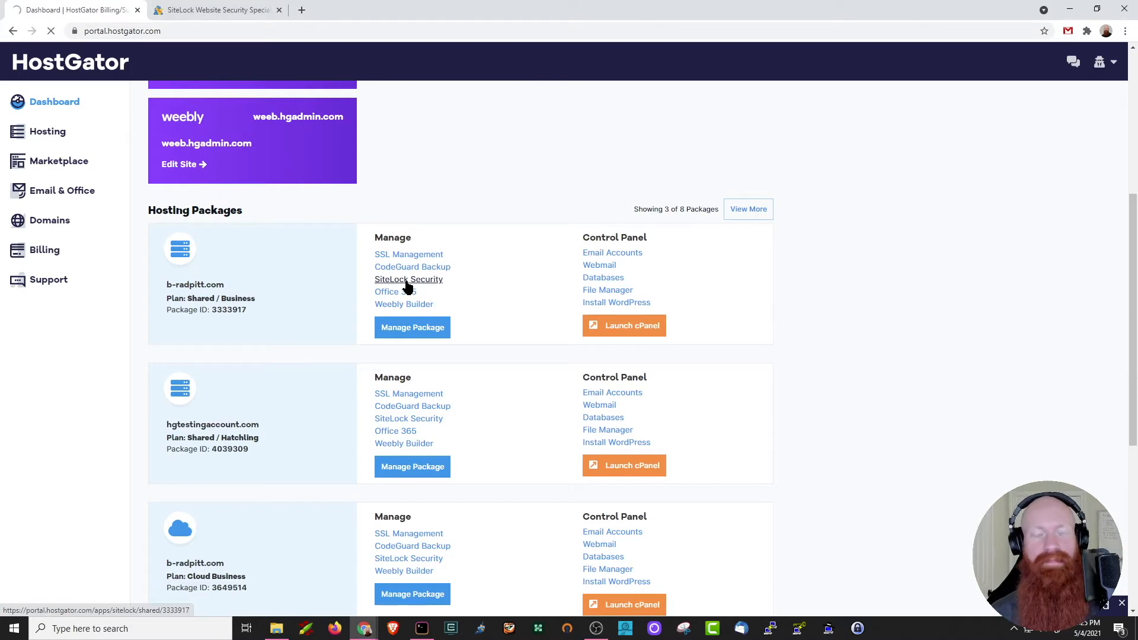
pyautogui.click(408, 280)
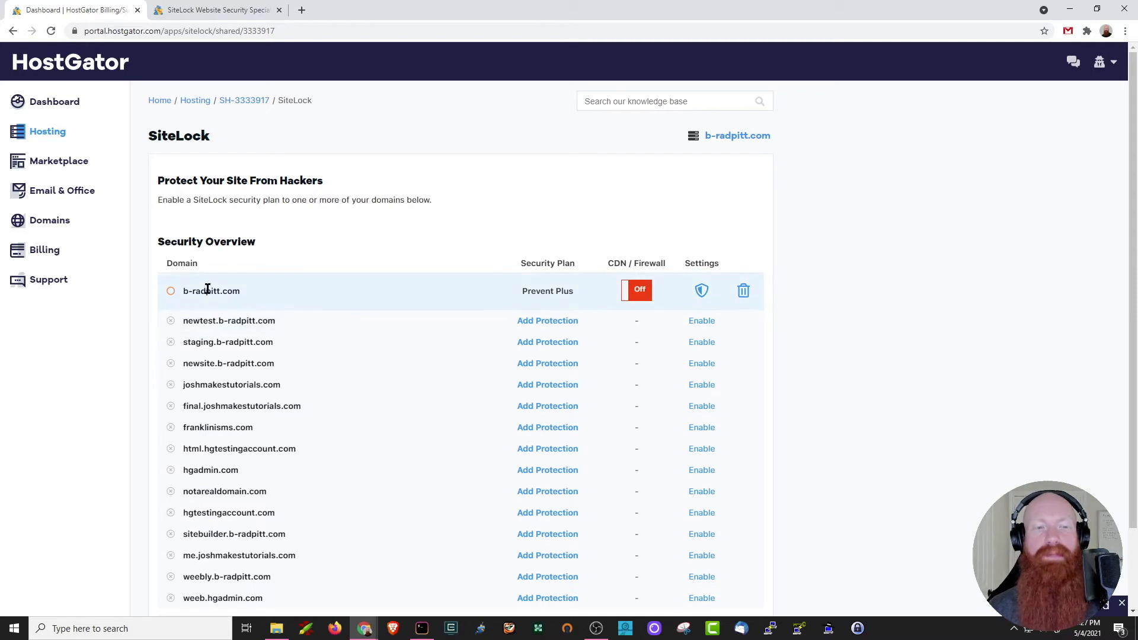
pyautogui.moveTo(606, 300)
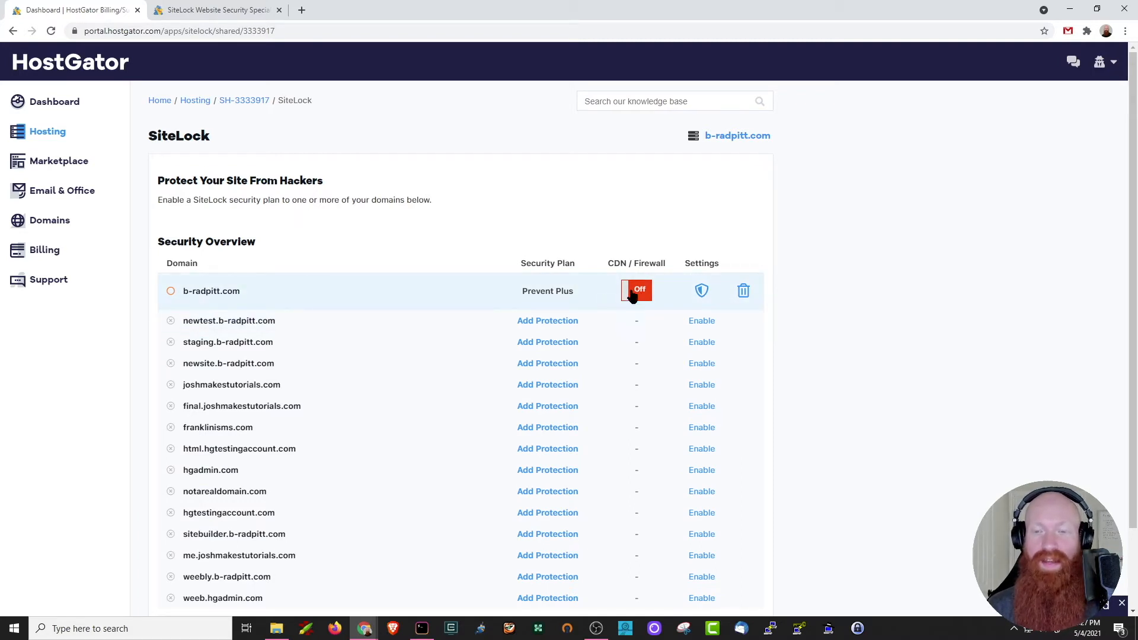
pyautogui.moveTo(543, 409)
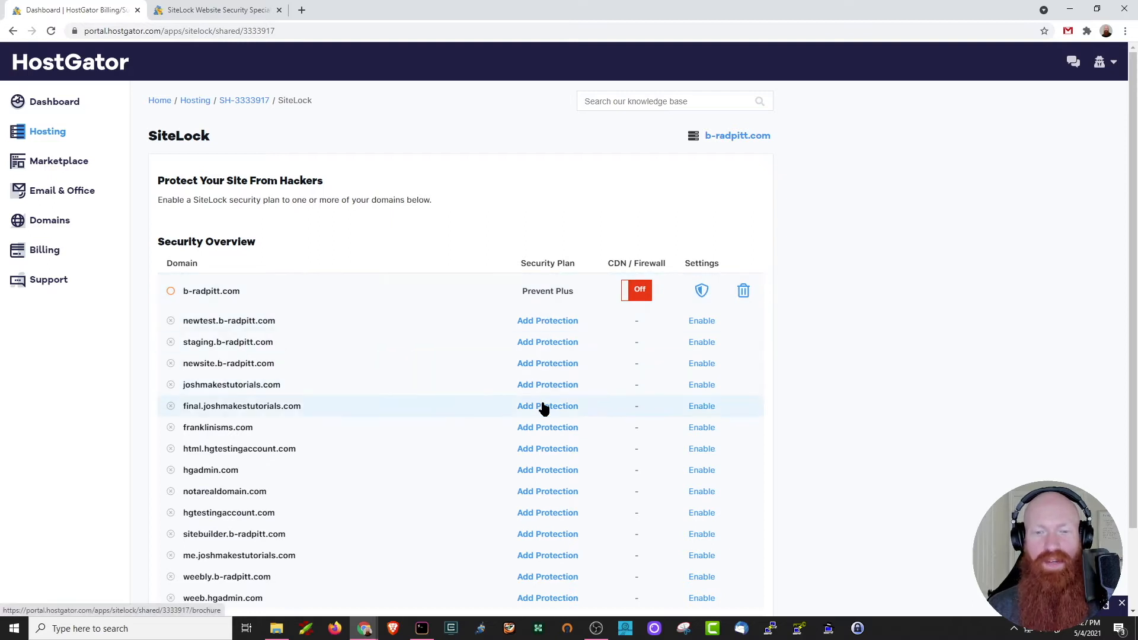
pyautogui.moveTo(439, 309)
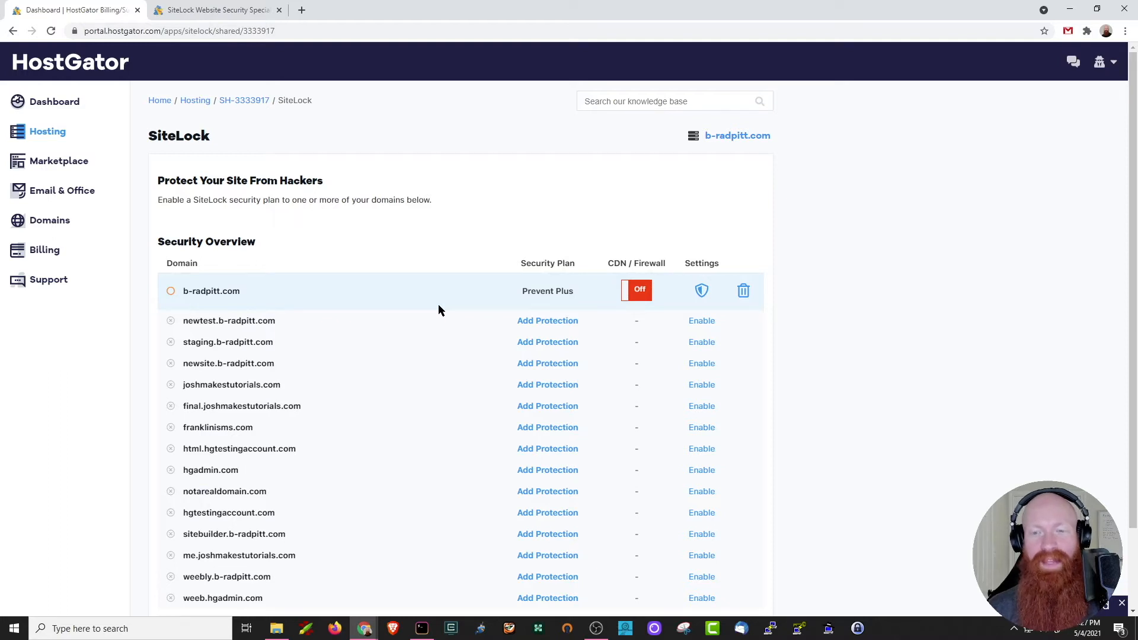
pyautogui.moveTo(701, 290)
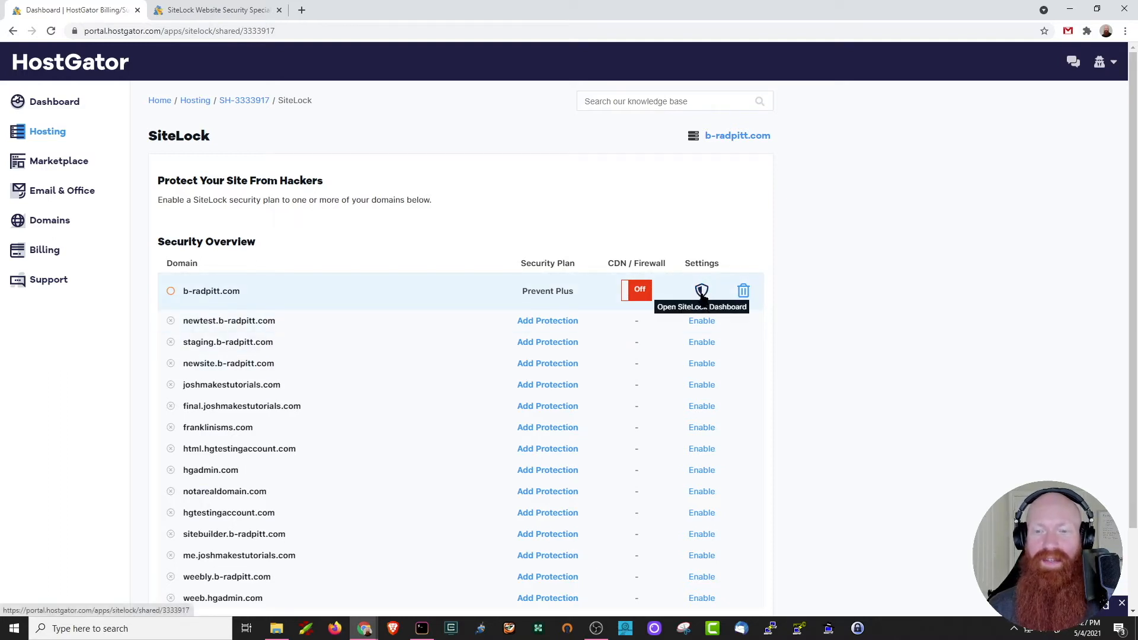
# - Open the SiteLock dashboard for b-radpitt.com from the shield icon in the Settings column
pyautogui.click(702, 290)
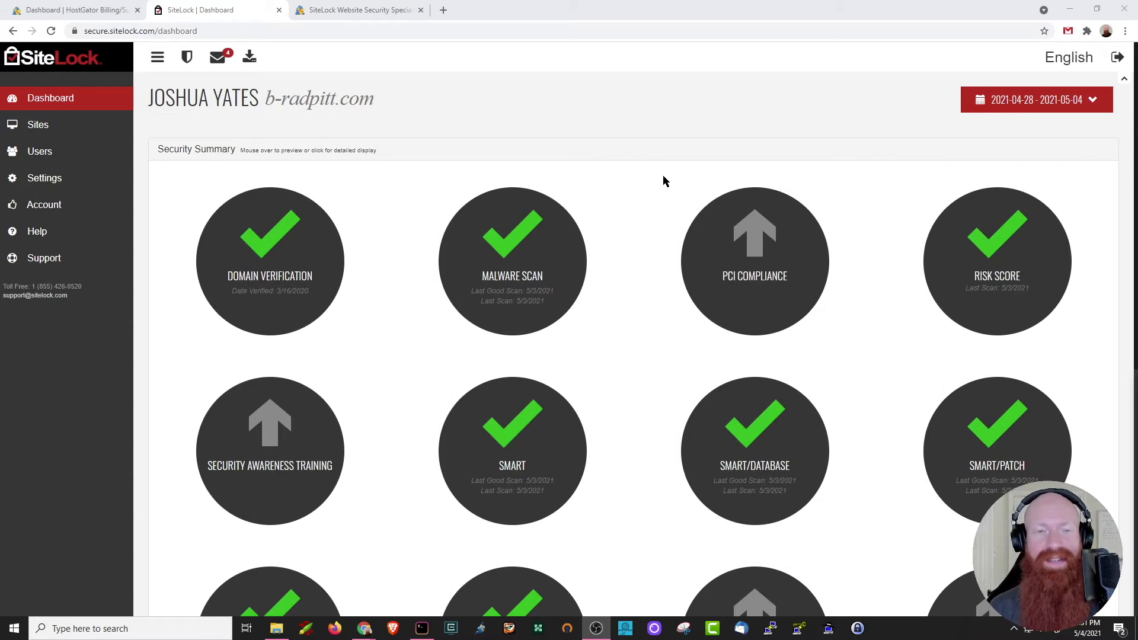
pyautogui.moveTo(605, 287)
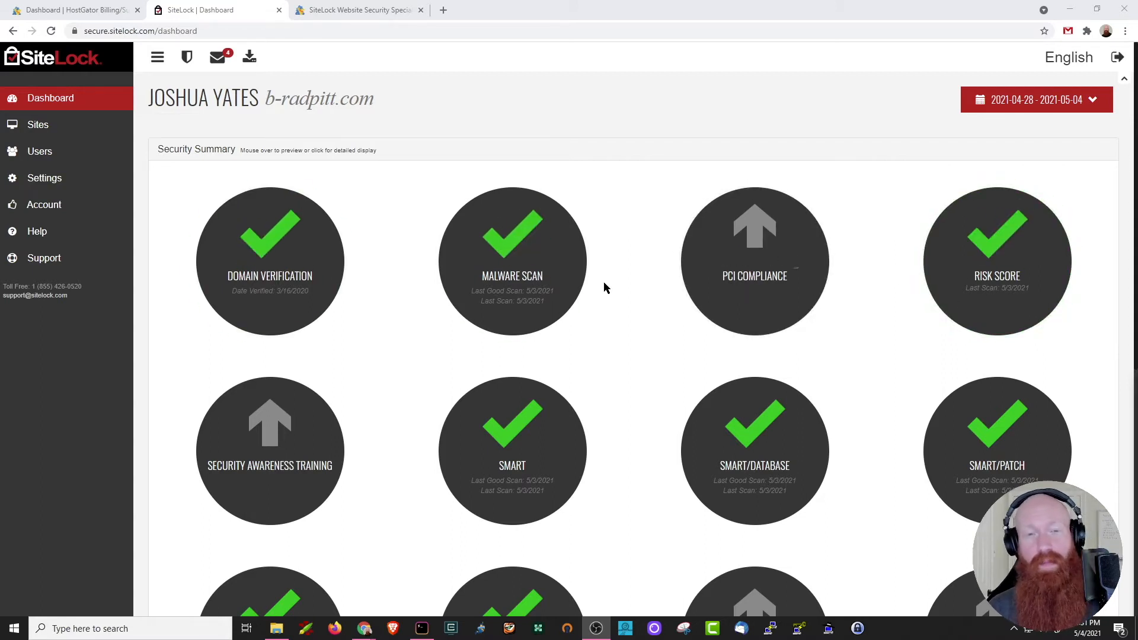
pyautogui.moveTo(407, 202)
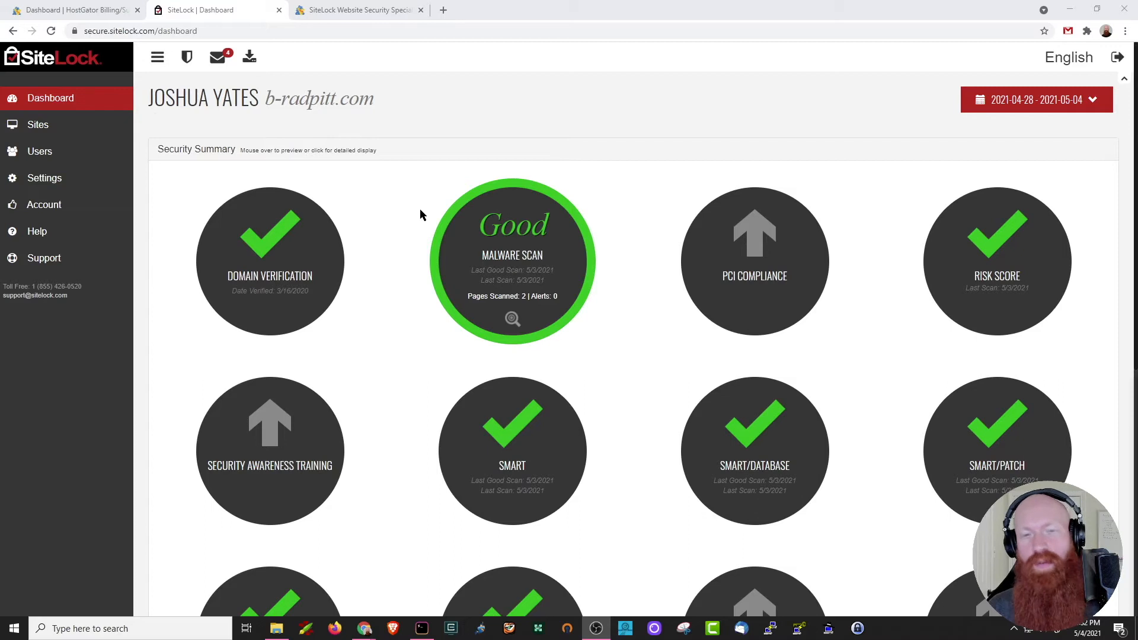
pyautogui.moveTo(389, 199)
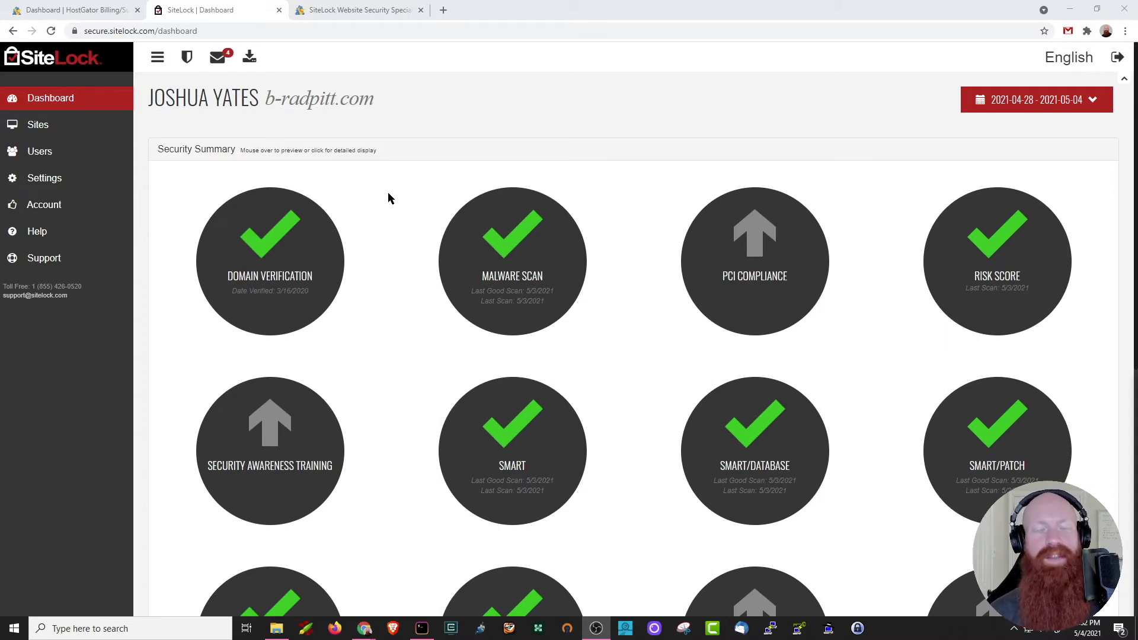
pyautogui.moveTo(157, 57)
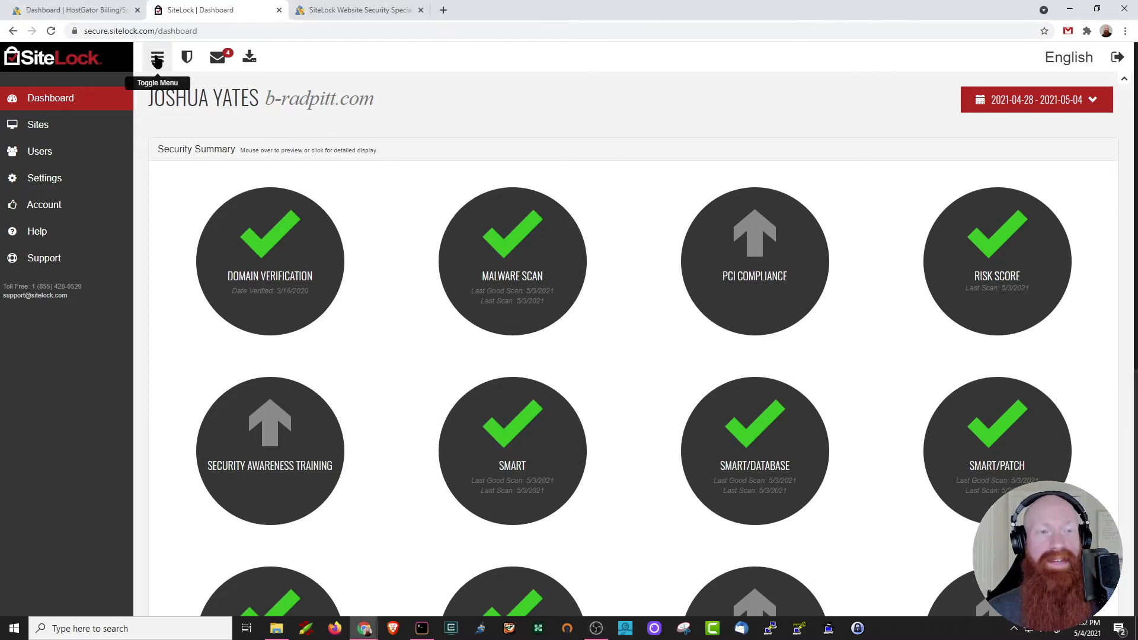
# - Collapse the side navigation to icons, view the trust seal deployment, then expand the navigation to show page names
pyautogui.click(157, 57)
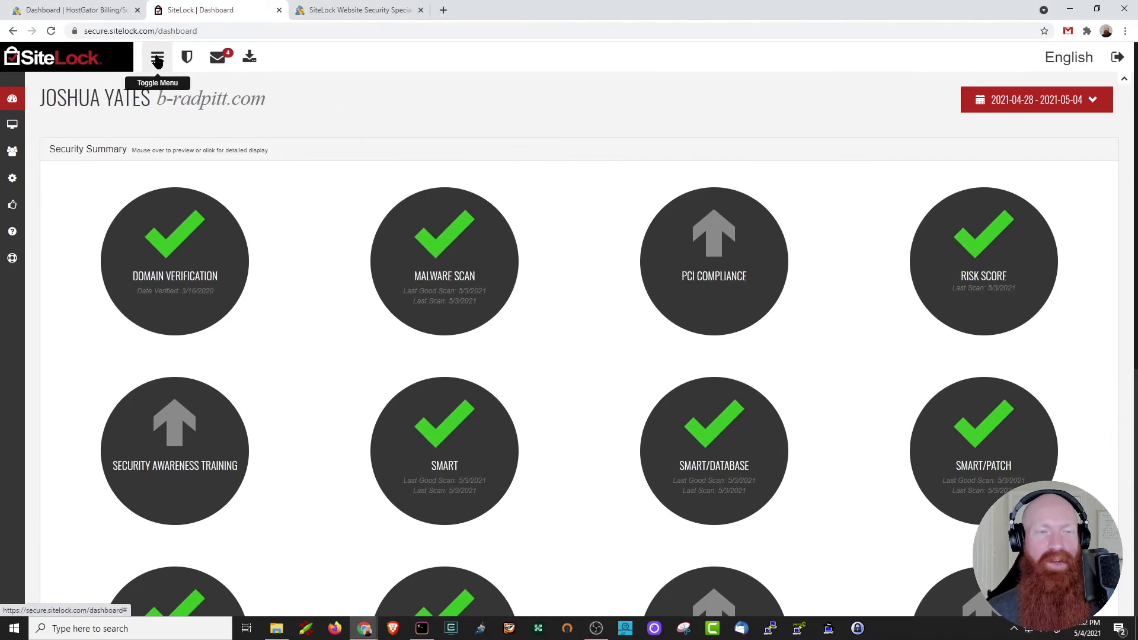
pyautogui.moveTo(186, 57)
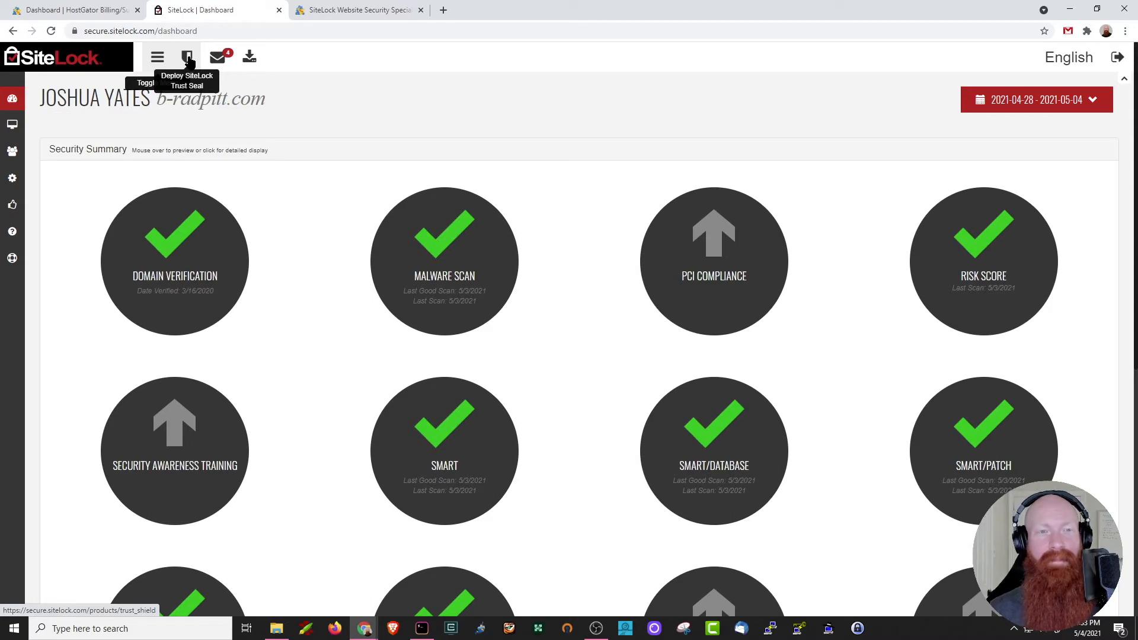
pyautogui.click(217, 57)
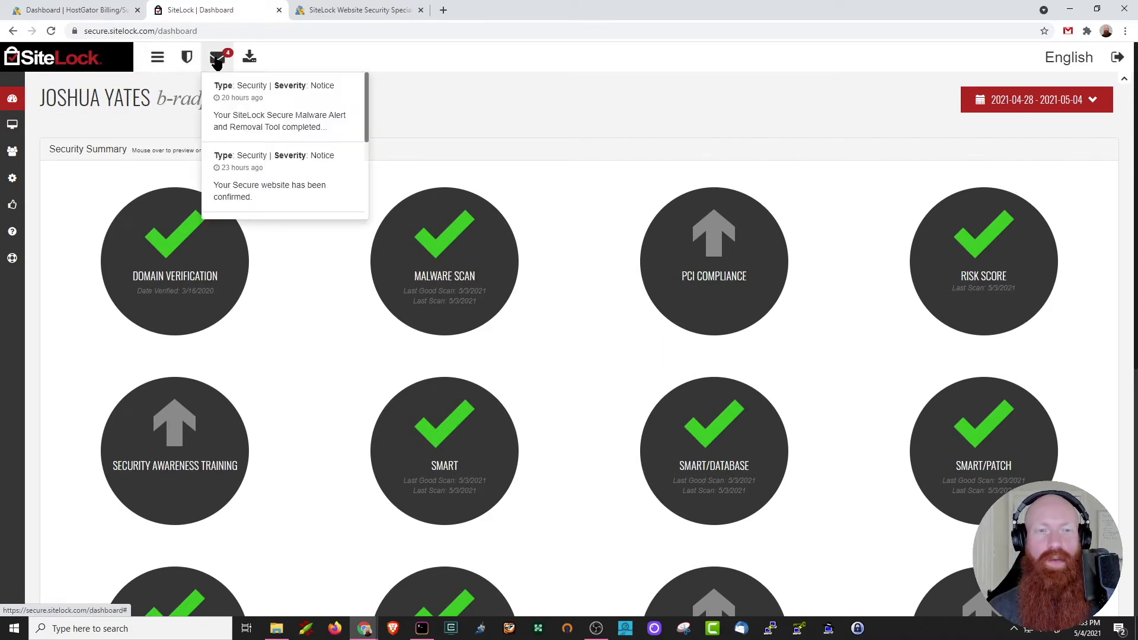
pyautogui.moveTo(249, 56)
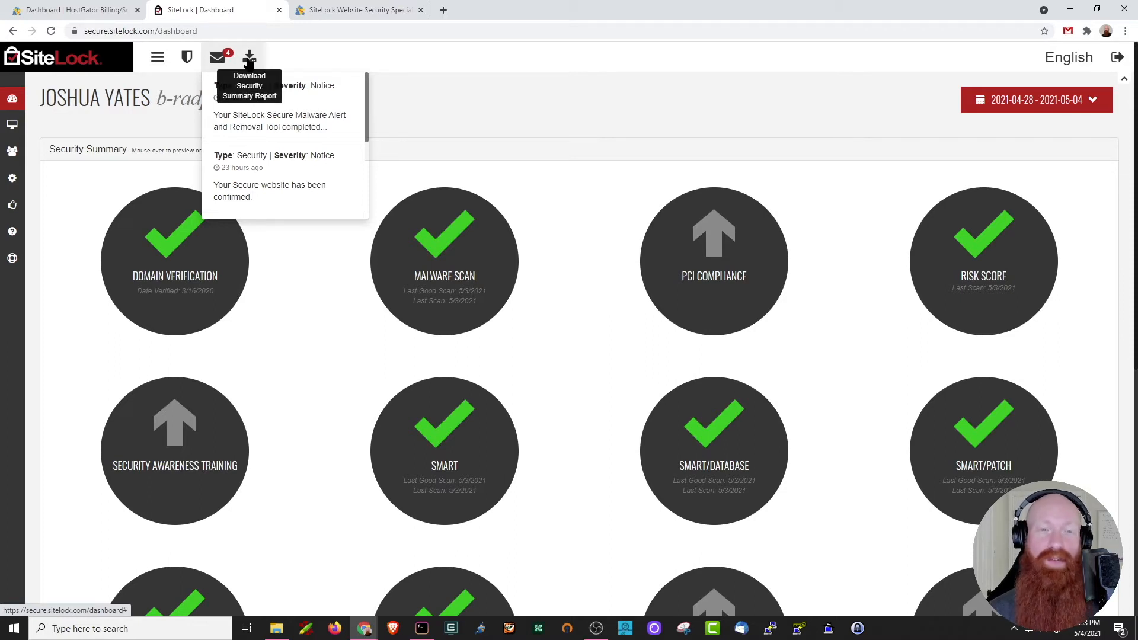
pyautogui.moveTo(157, 57)
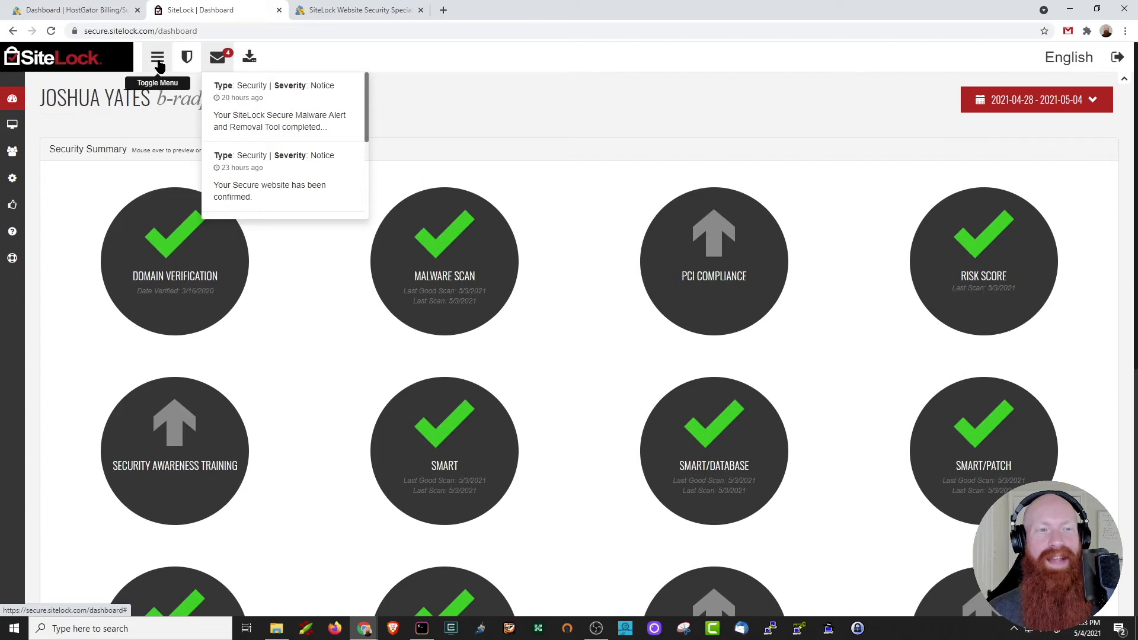
pyautogui.click(157, 57)
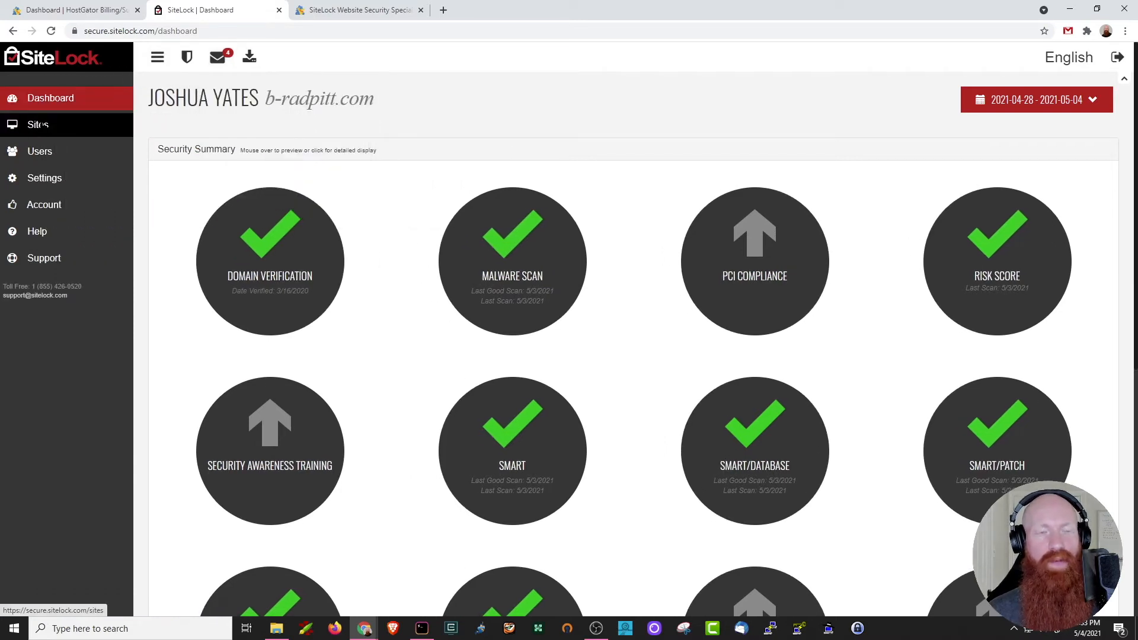
# - Browse the Sites, Users and Settings pages for b-radpitt.com from the sidebar
pyautogui.click(38, 125)
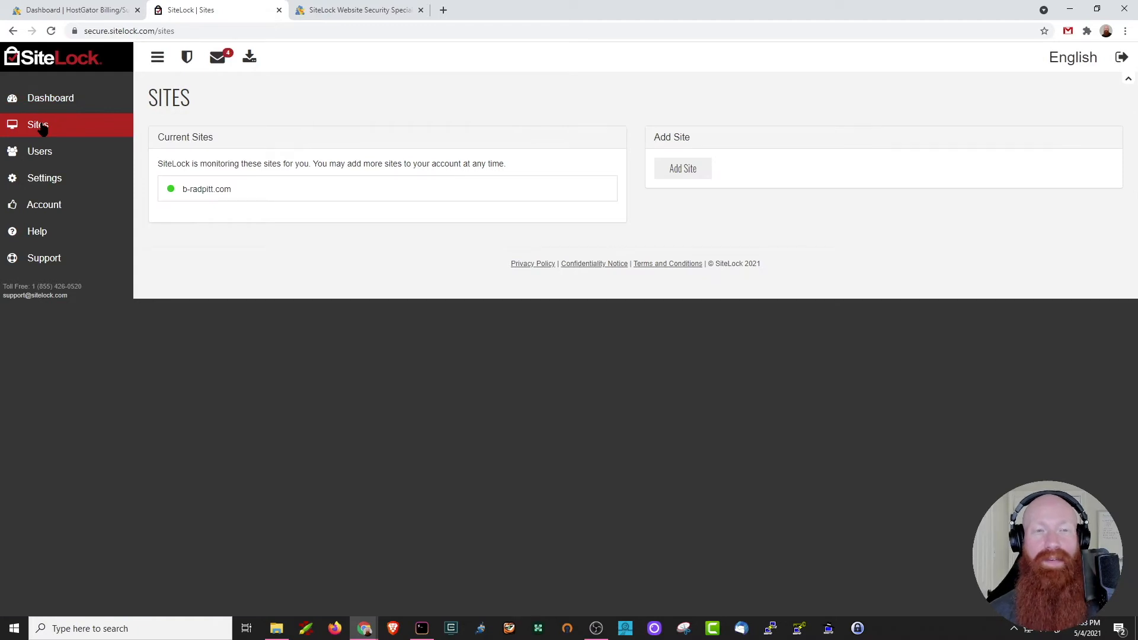
pyautogui.moveTo(41, 151)
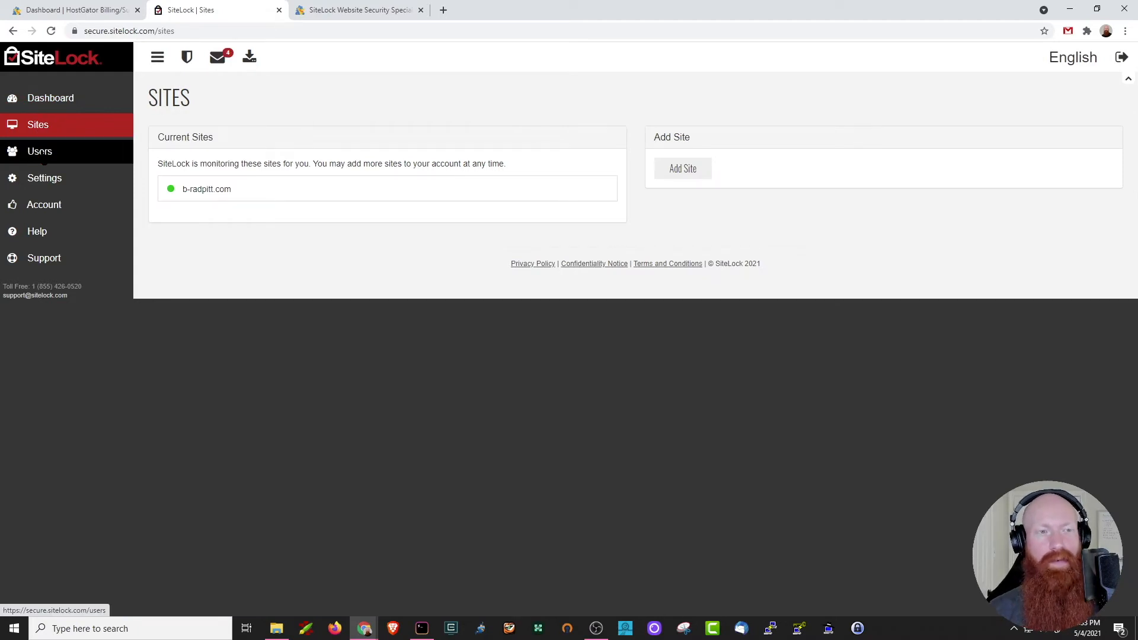
pyautogui.click(40, 150)
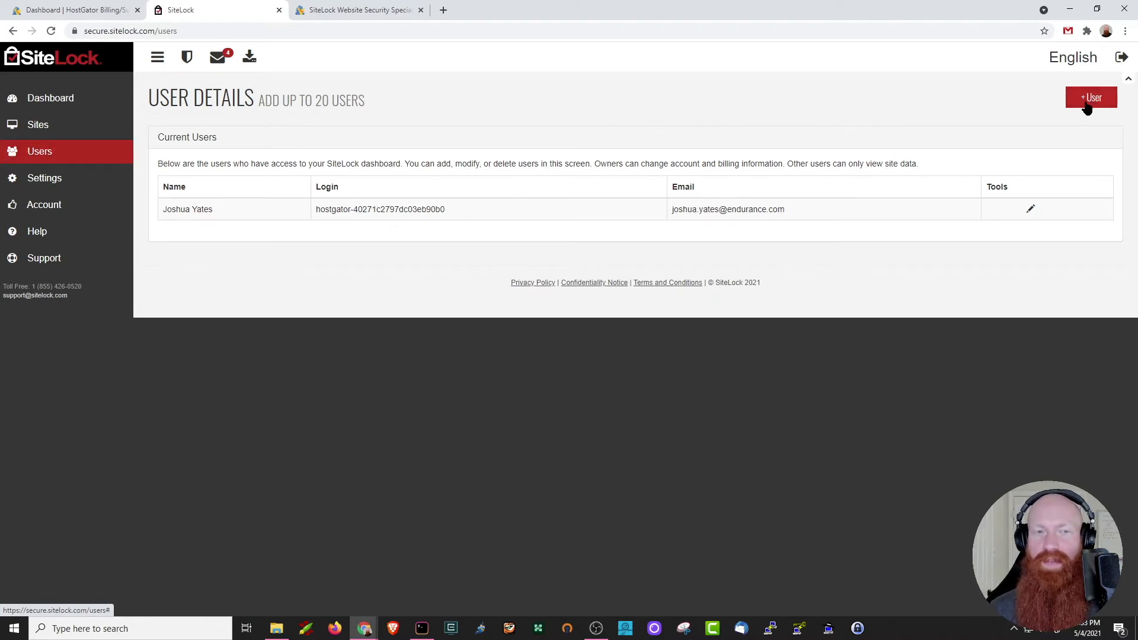
pyautogui.click(44, 178)
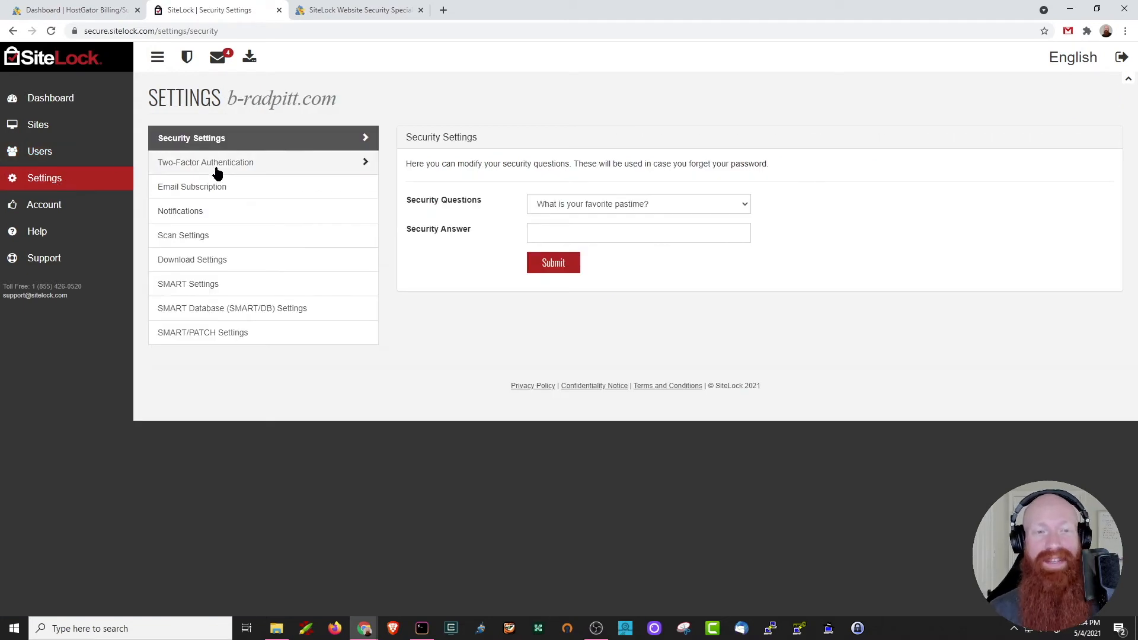
pyautogui.moveTo(209, 189)
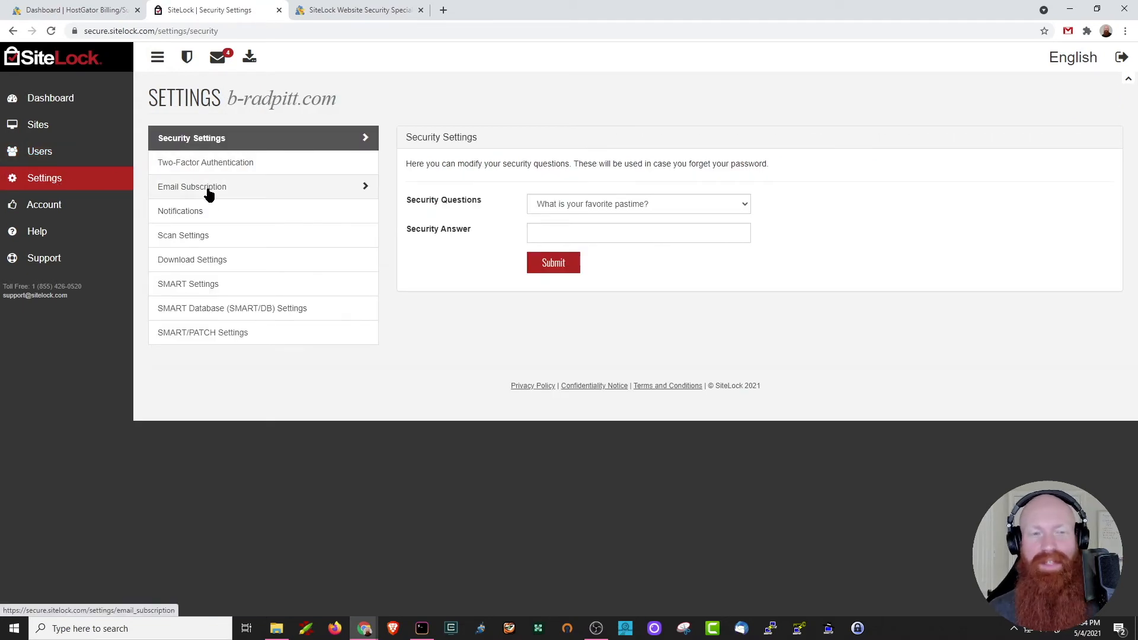
pyautogui.moveTo(233, 235)
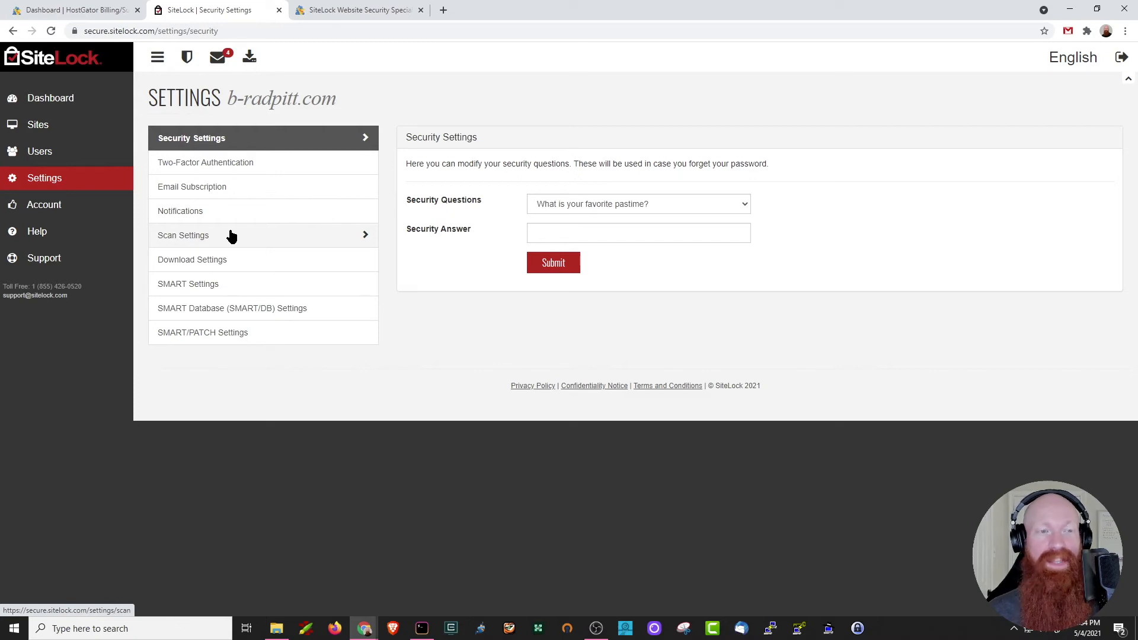
# - View the Account page's company contact details, then return to the Security Summary dashboard
pyautogui.click(44, 204)
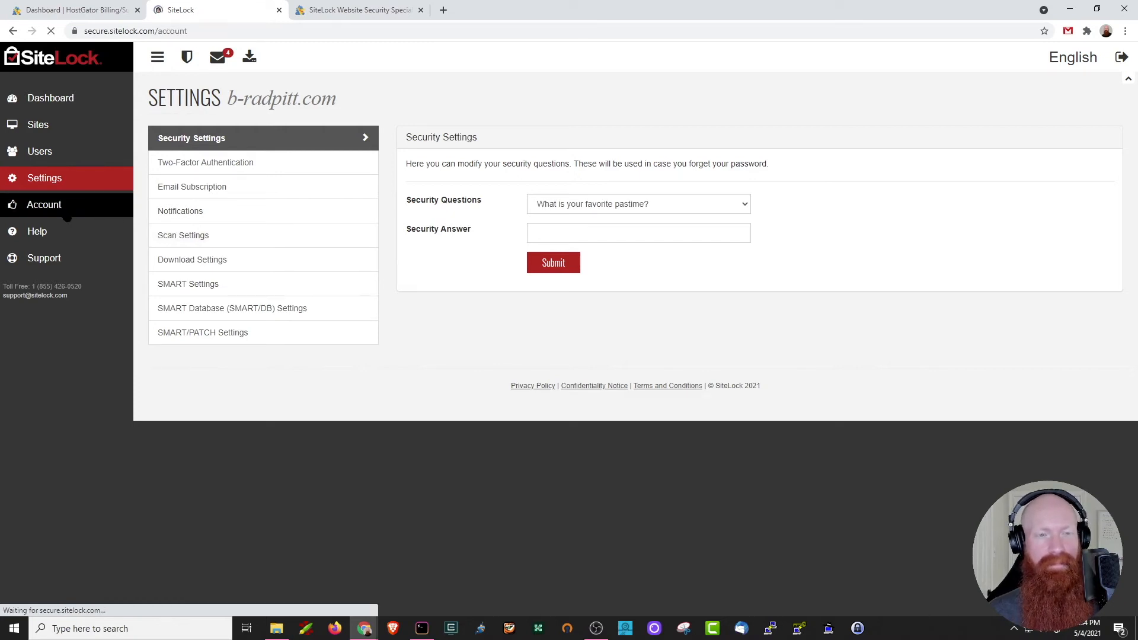
pyautogui.click(44, 204)
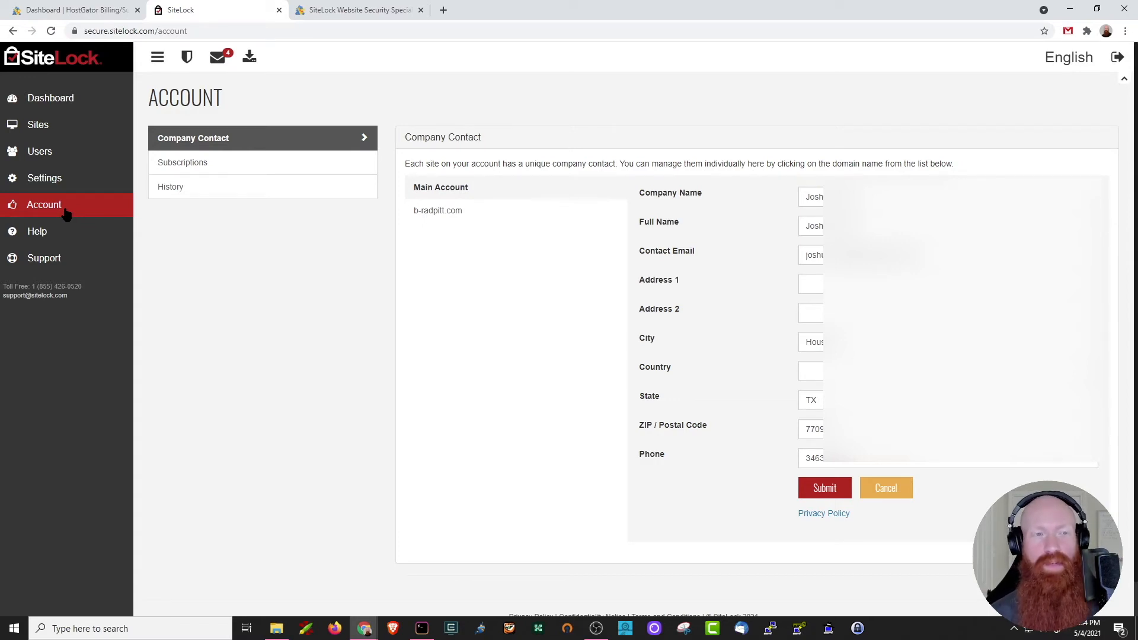
pyautogui.click(50, 98)
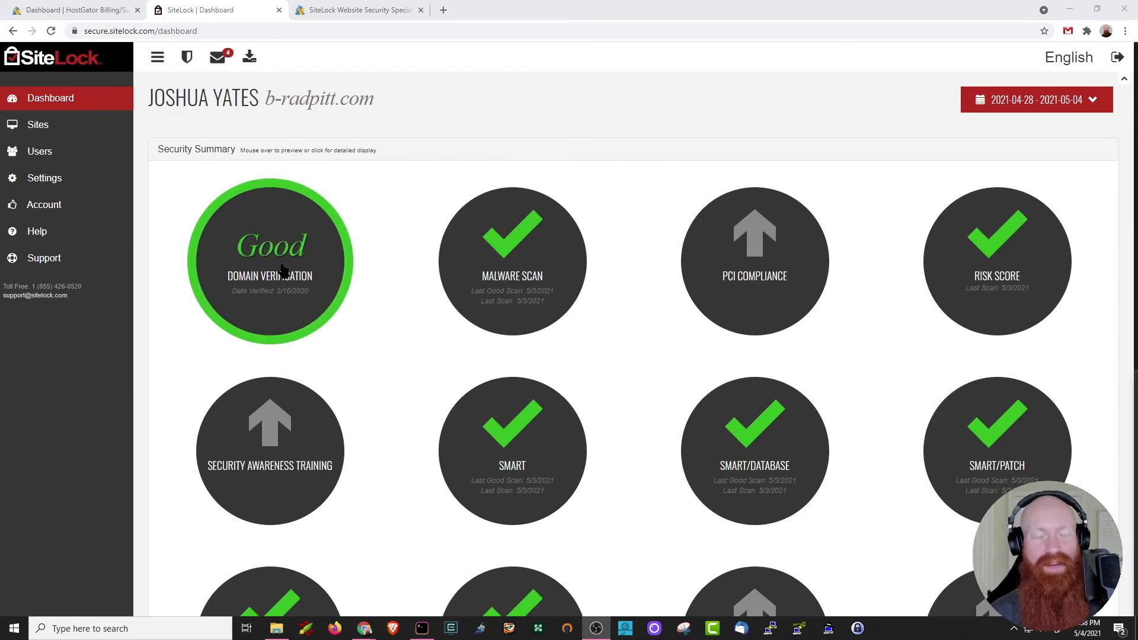
pyautogui.moveTo(241, 354)
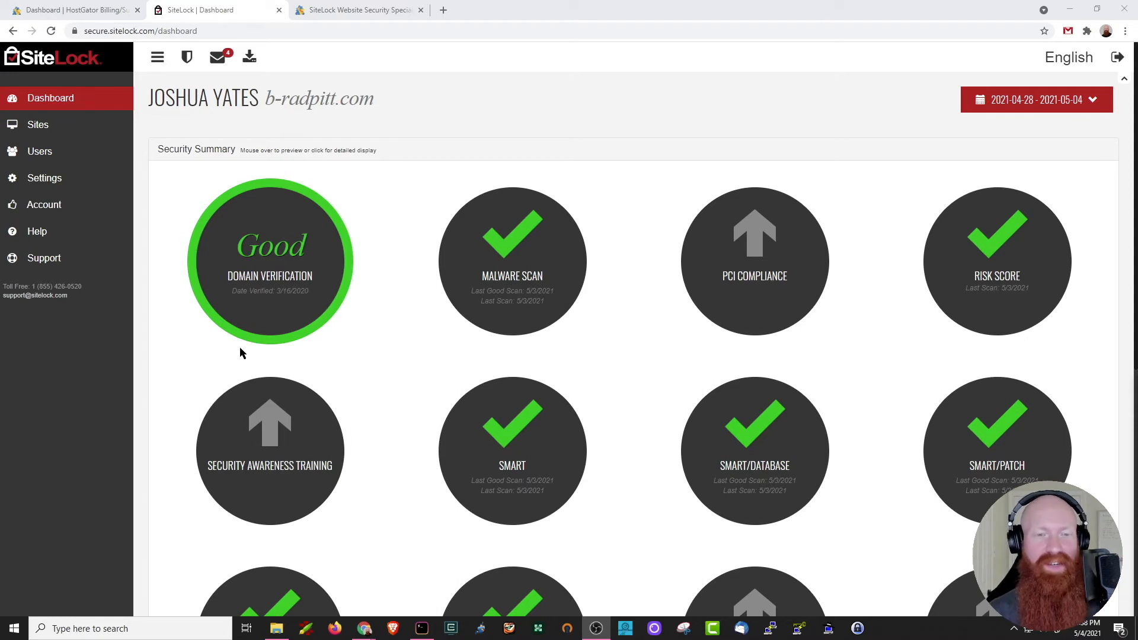
pyautogui.moveTo(478, 96)
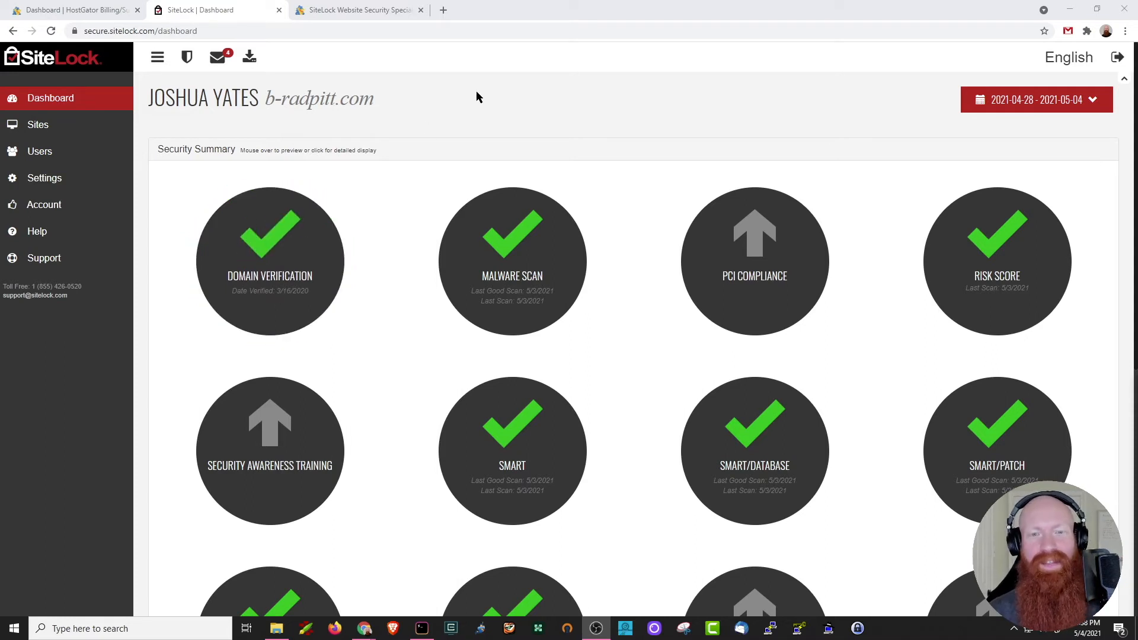
pyautogui.moveTo(512, 261)
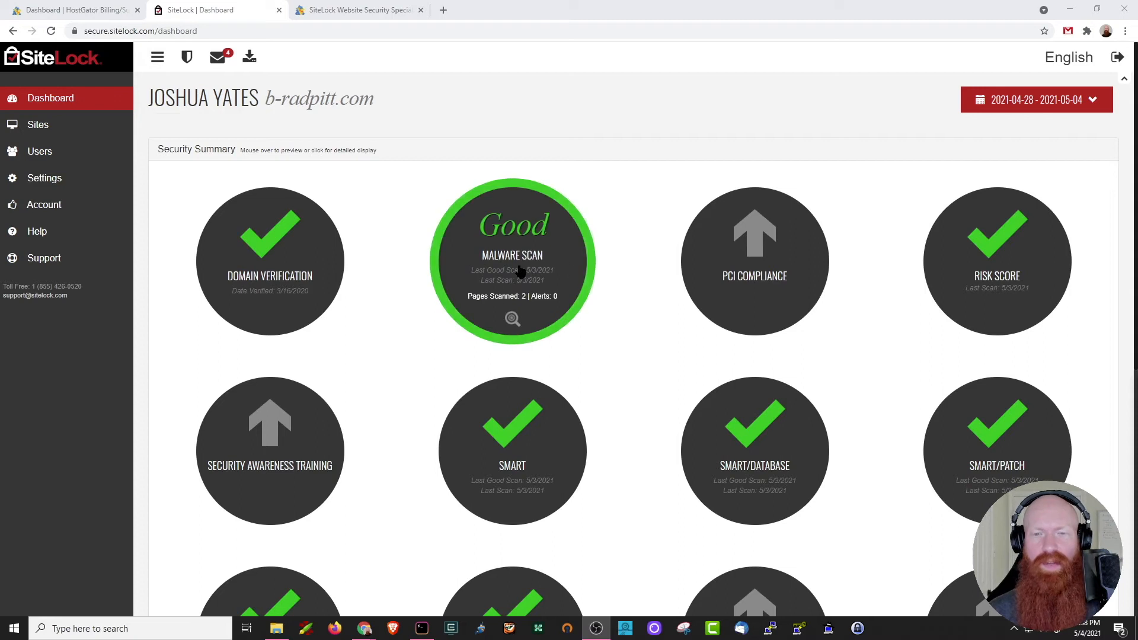
# - Open the Malware Scan report listing six daily scans from 4/28 to 5/3/2021 with zero malware
pyautogui.click(512, 261)
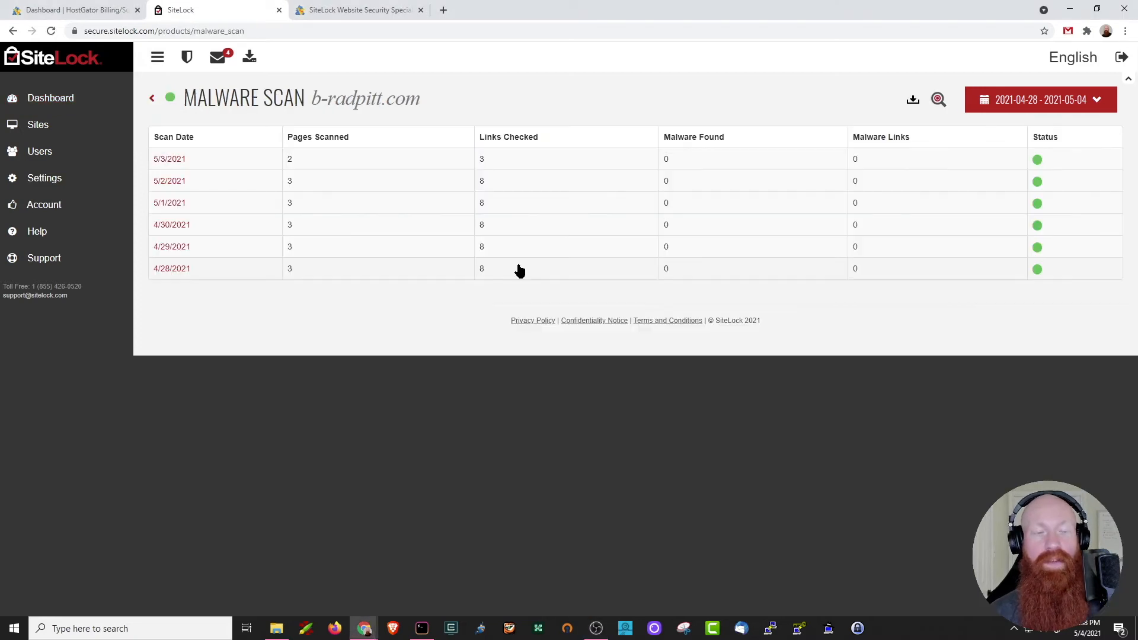
pyautogui.moveTo(326, 282)
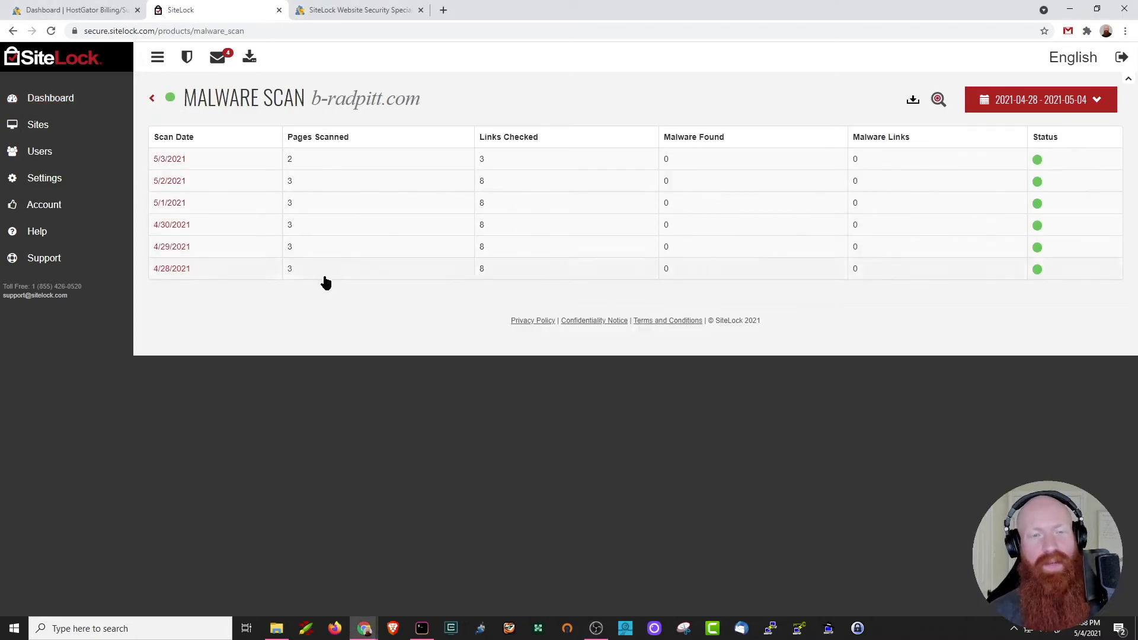
pyautogui.moveTo(506, 240)
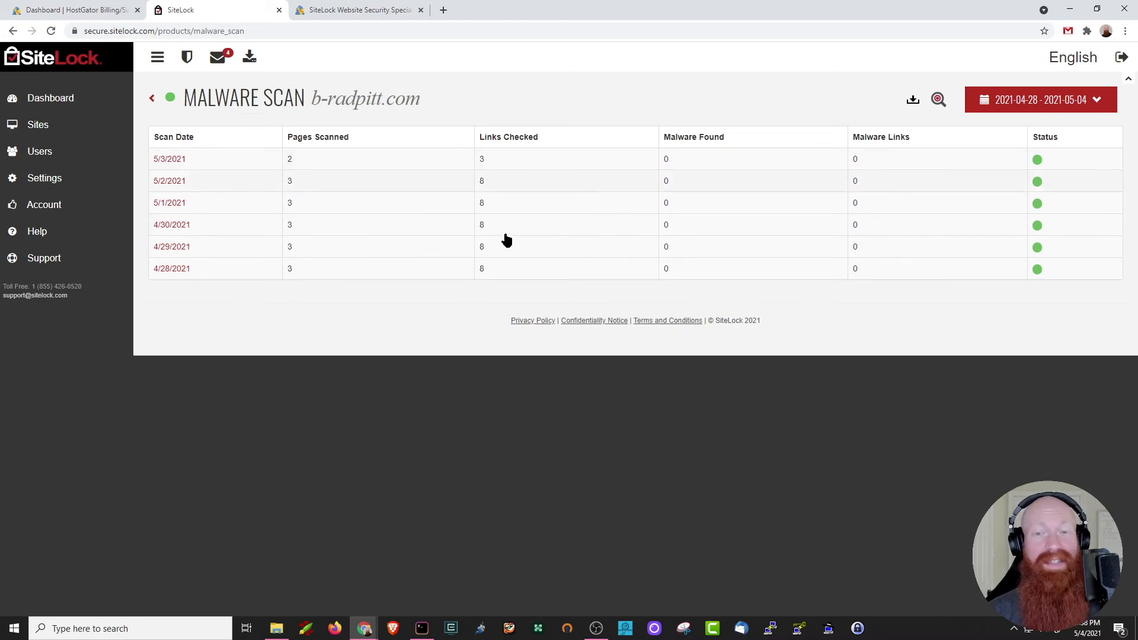
pyautogui.moveTo(862, 249)
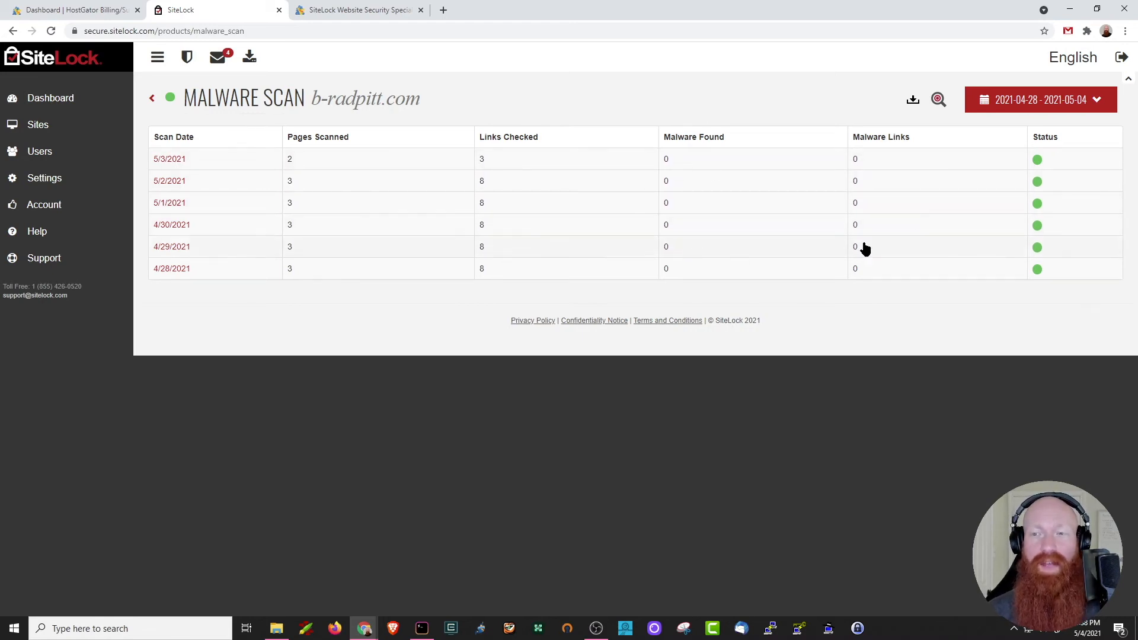
pyautogui.moveTo(1064, 126)
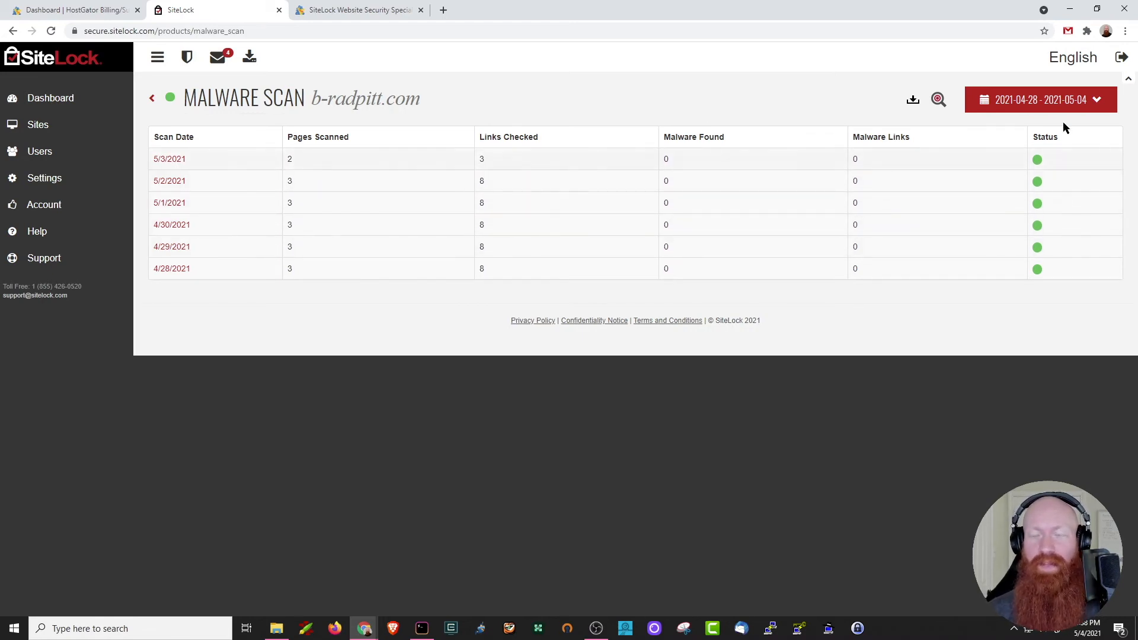
pyautogui.moveTo(760, 287)
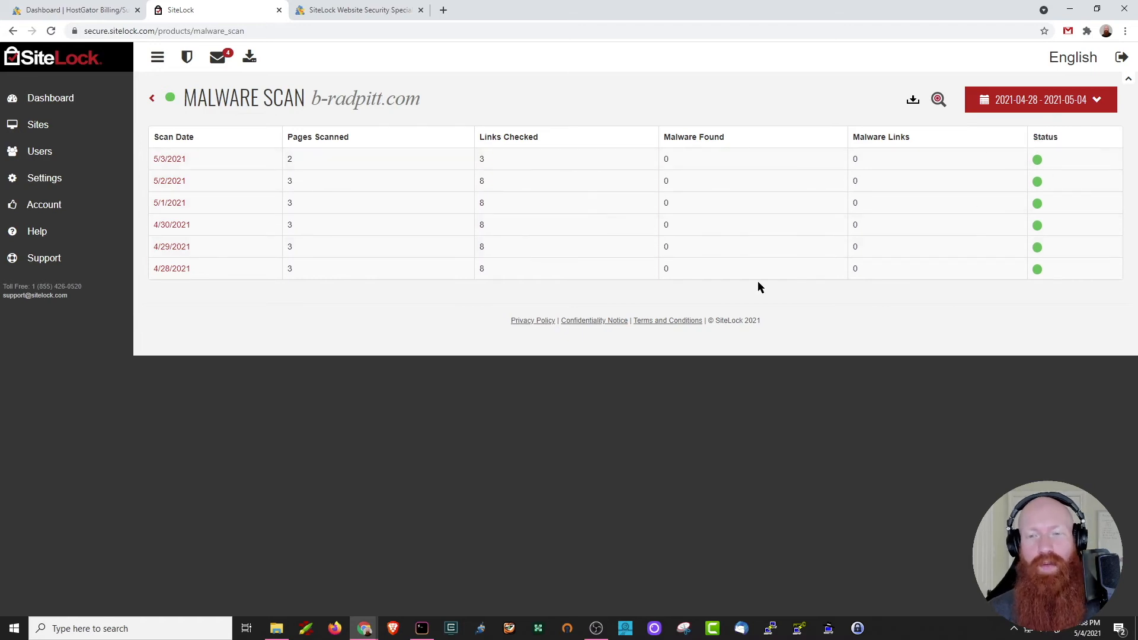
pyautogui.moveTo(777, 275)
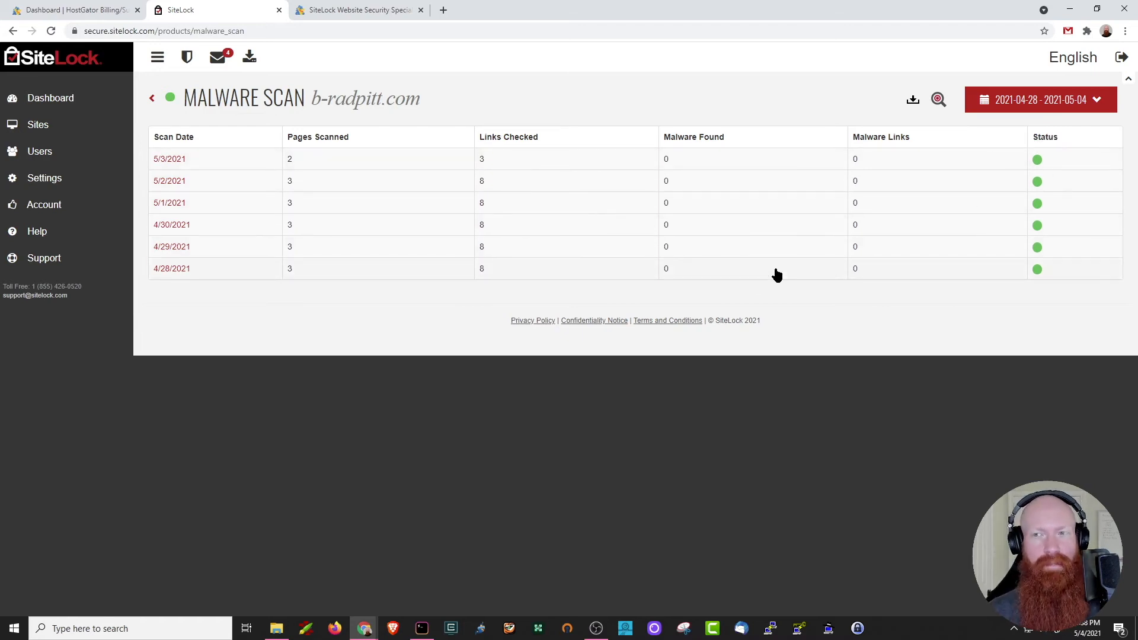
pyautogui.moveTo(938, 100)
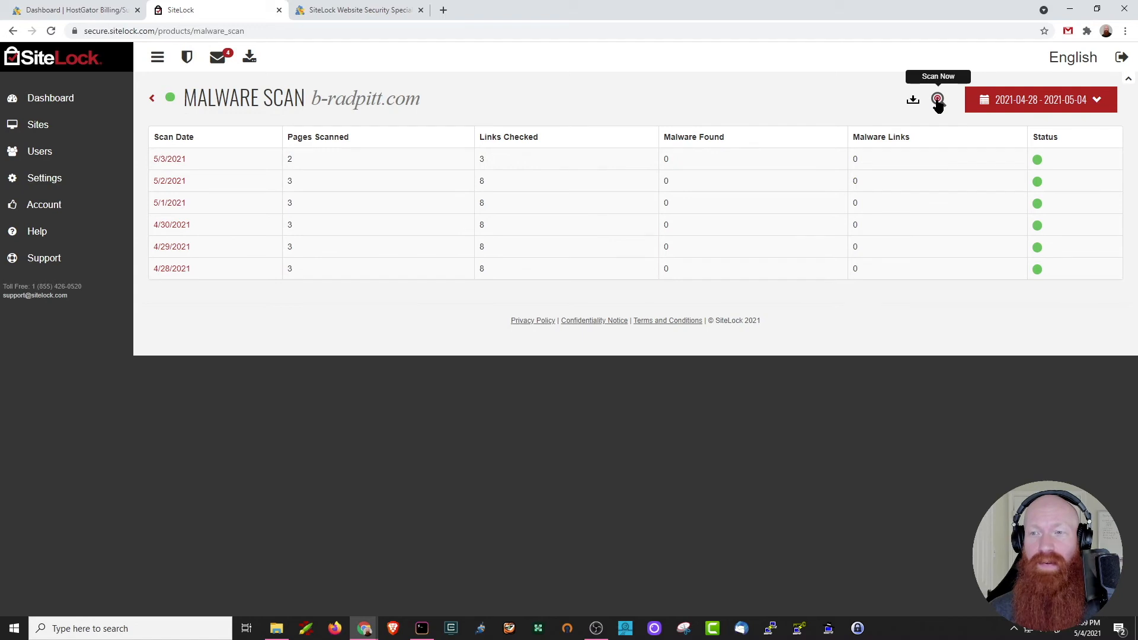
pyautogui.moveTo(913, 100)
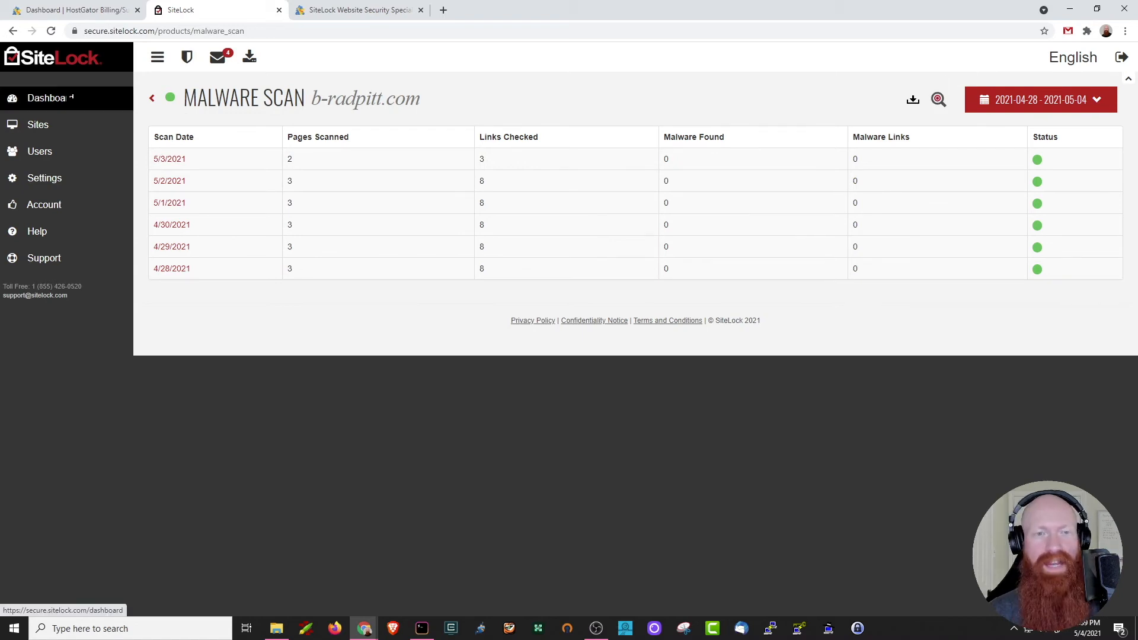
# - Return from the malware report to the Security Summary overview via the Dashboard link
pyautogui.click(50, 99)
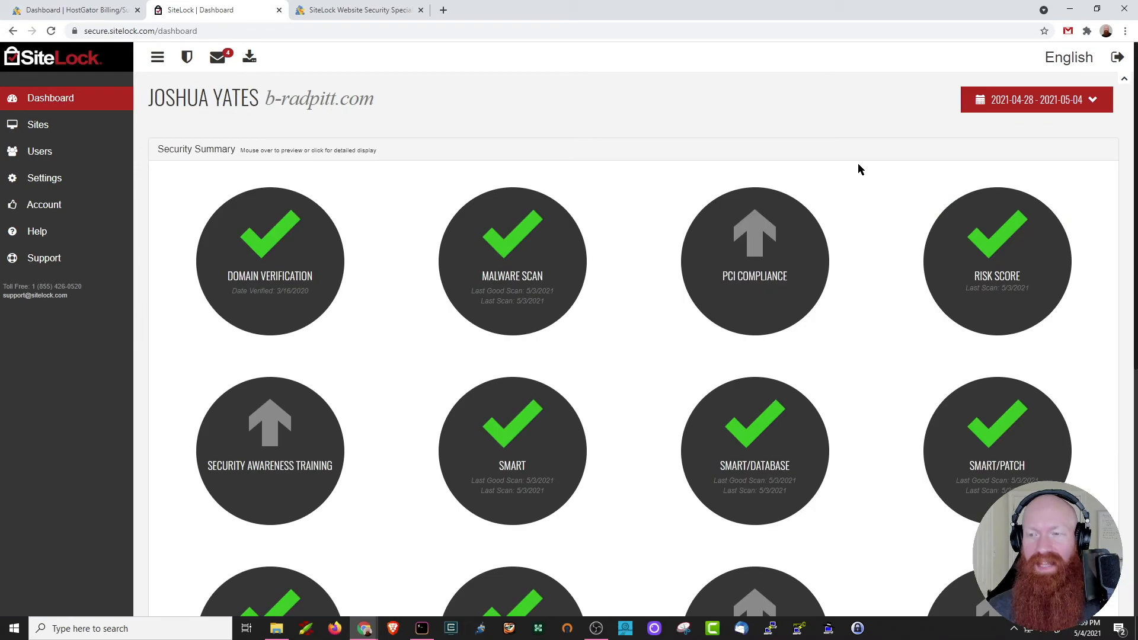
pyautogui.moveTo(997, 261)
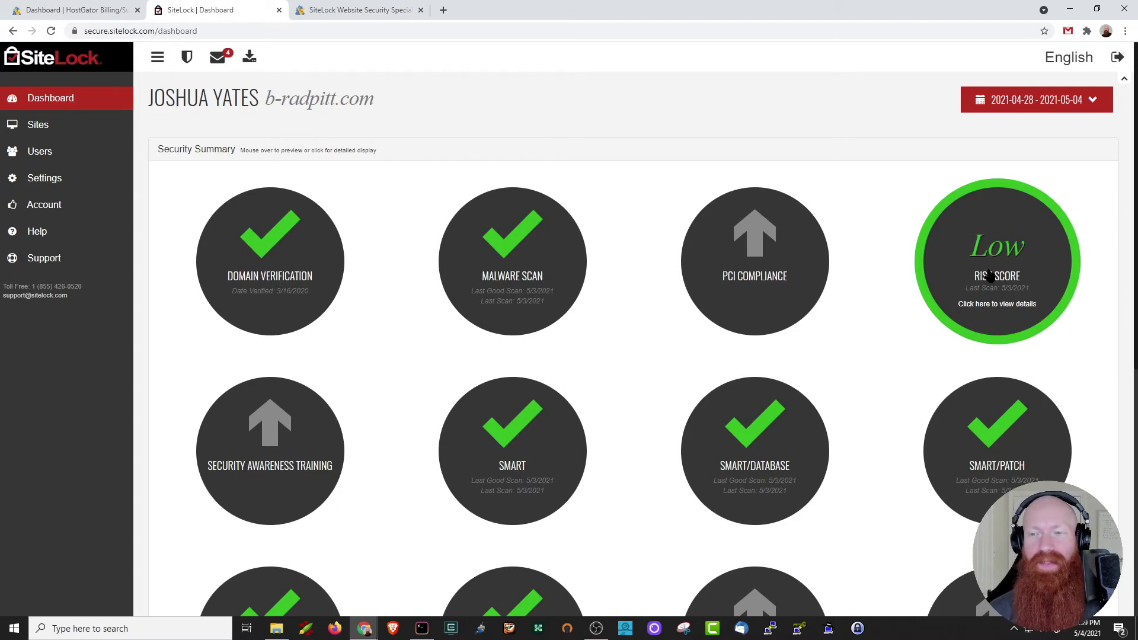
pyautogui.moveTo(512, 450)
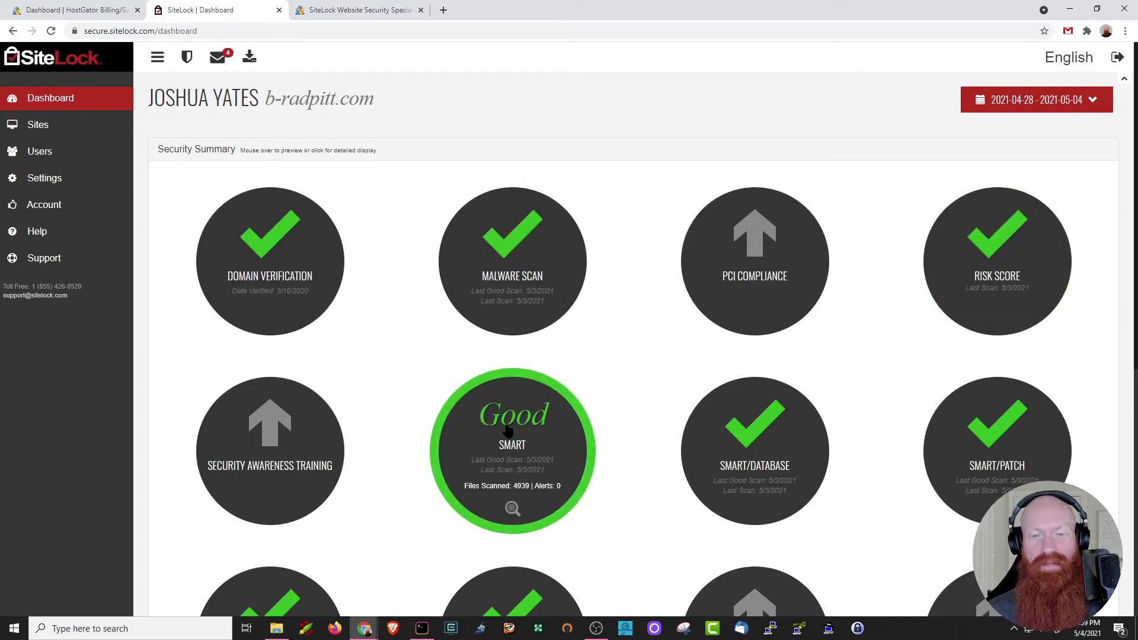
pyautogui.click(512, 451)
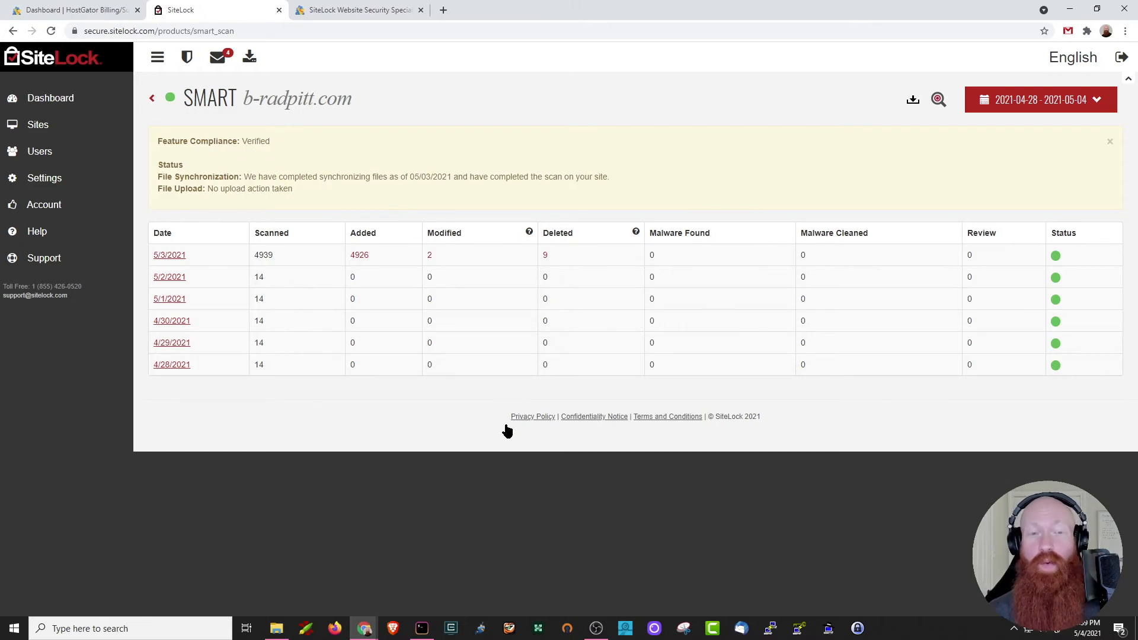
pyautogui.moveTo(294, 271)
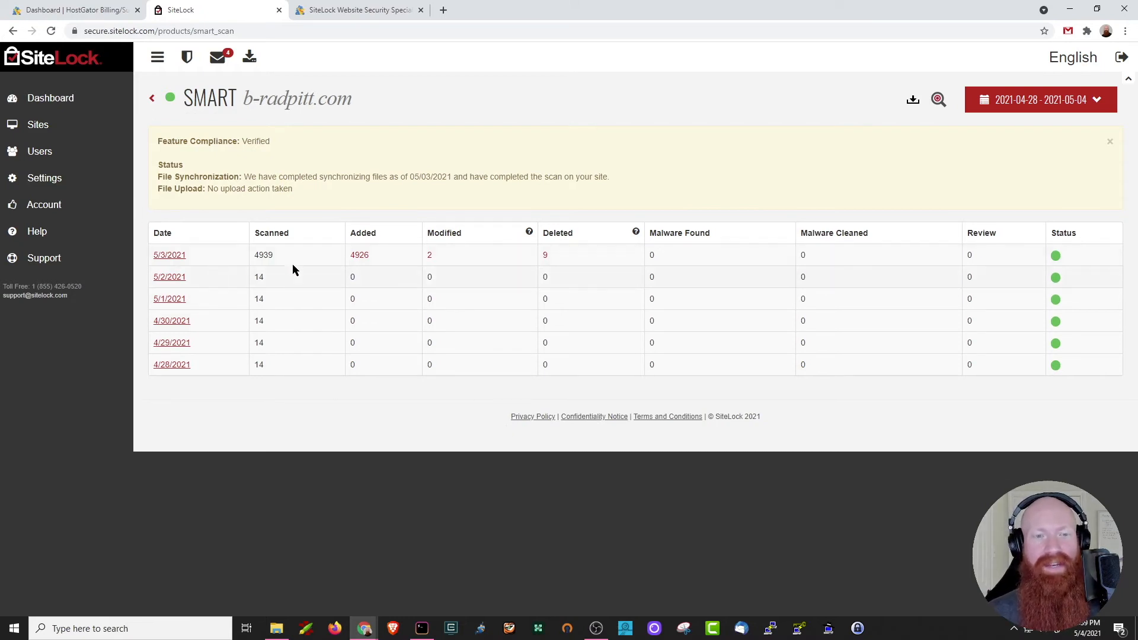
pyautogui.moveTo(363, 258)
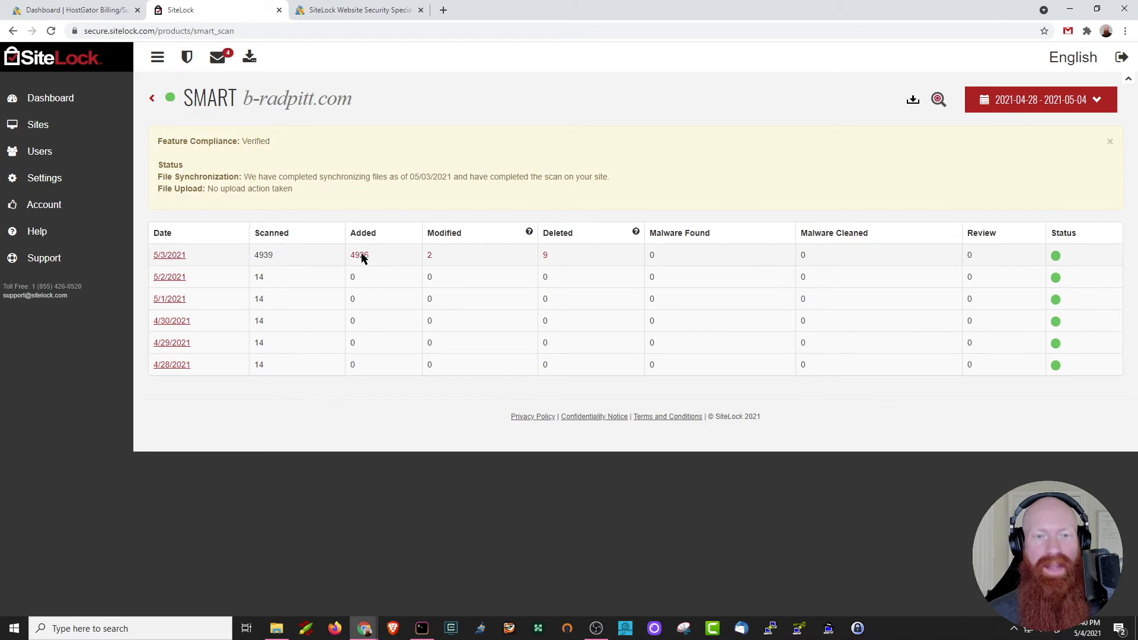
pyautogui.moveTo(360, 263)
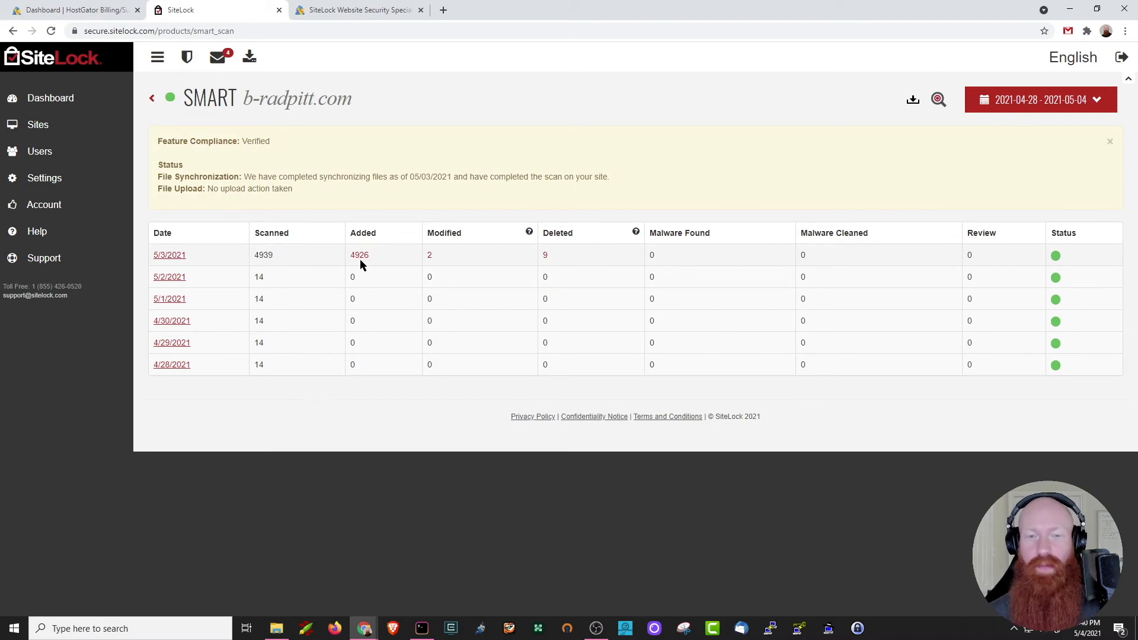
pyautogui.moveTo(581, 259)
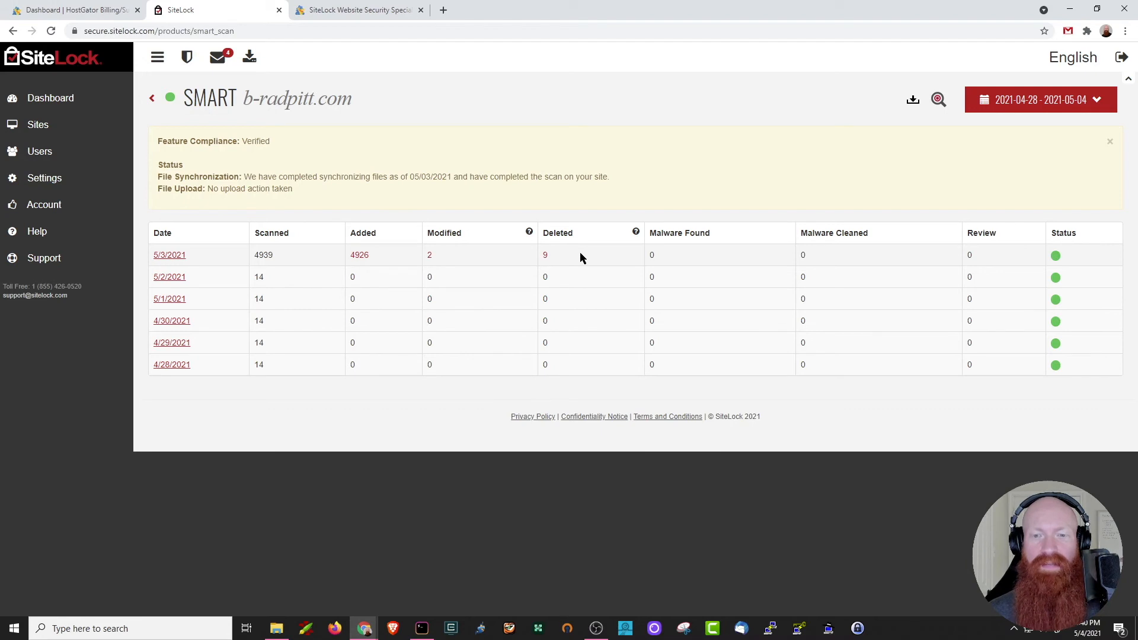
pyautogui.moveTo(673, 233)
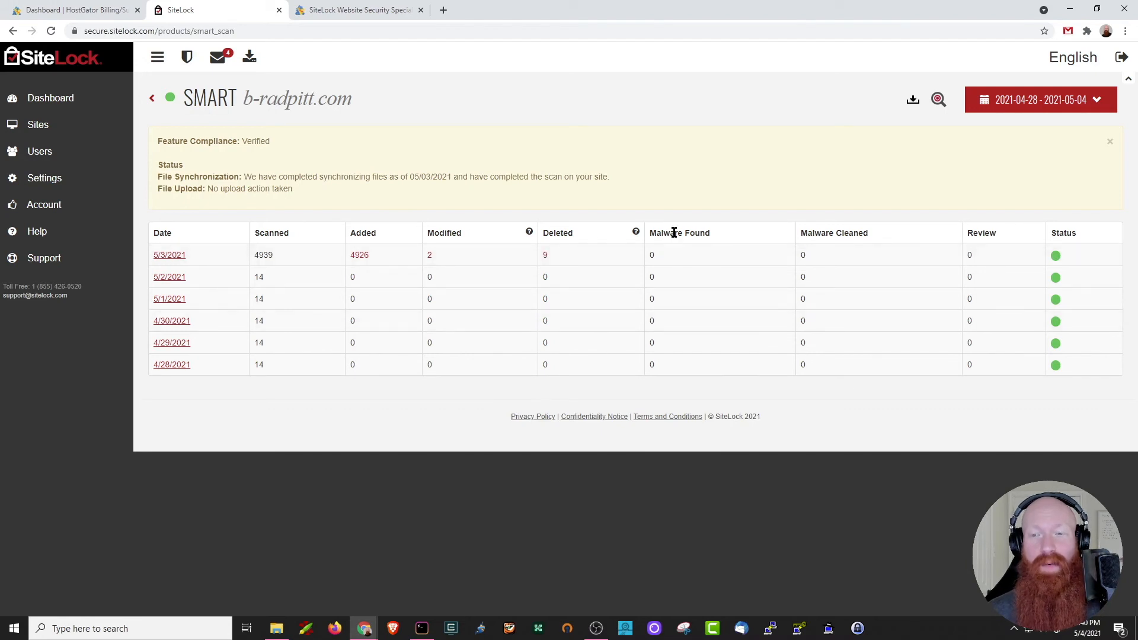
pyautogui.moveTo(831, 288)
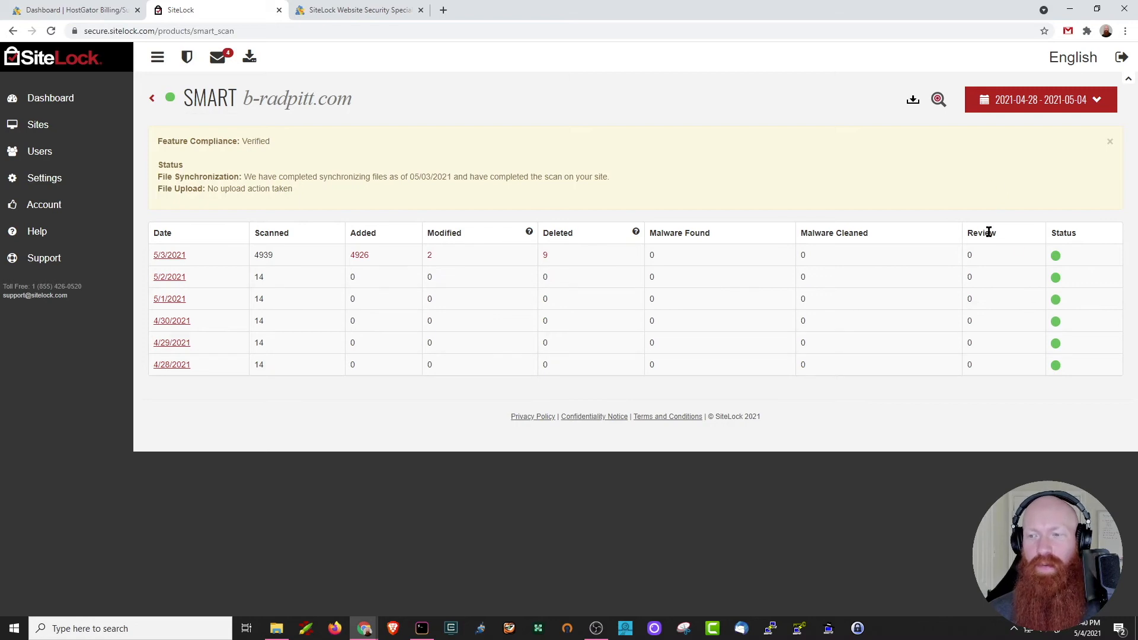
pyautogui.moveTo(1034, 226)
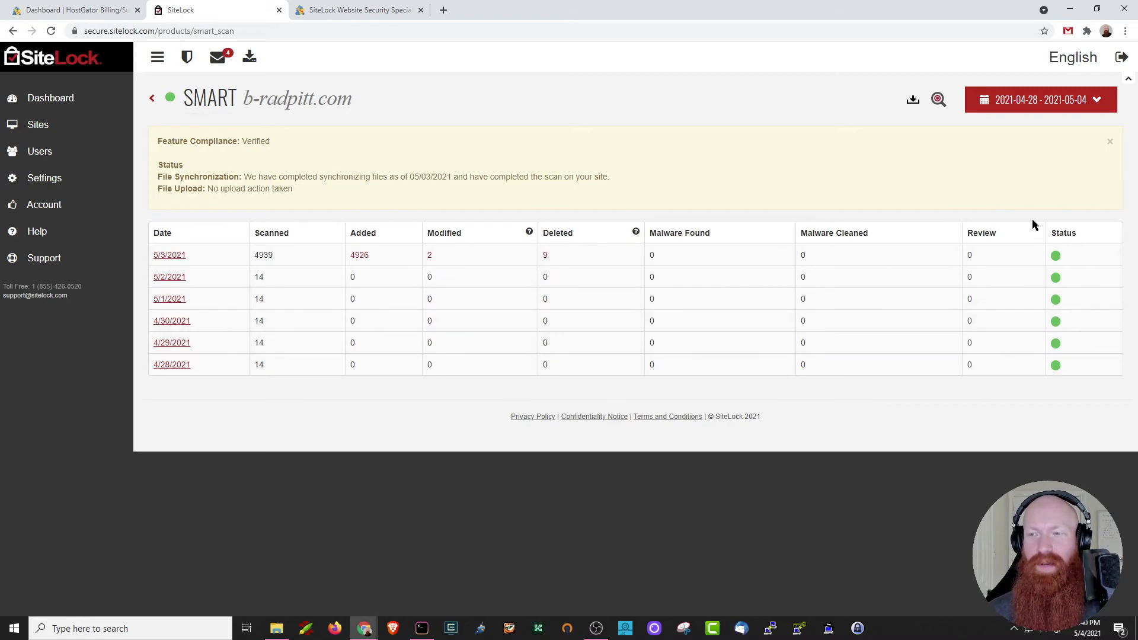
# - Return to the Security Summary and open the SMART/DATABASE report showing the 2021-05-03 WordPress scan with zero findings
pyautogui.click(50, 99)
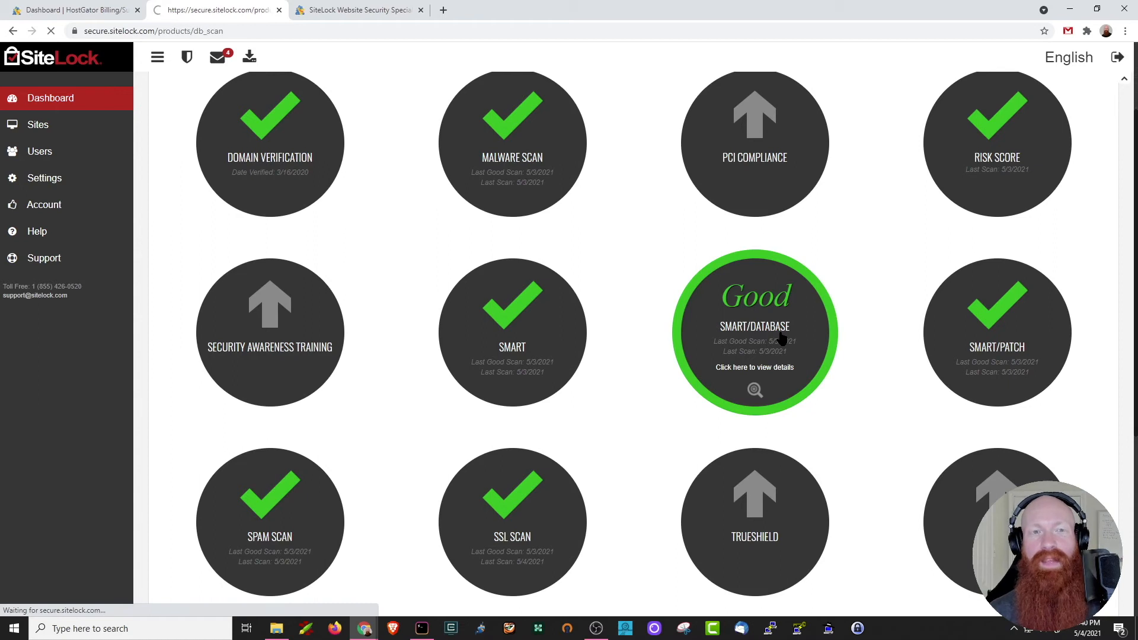
pyautogui.click(754, 368)
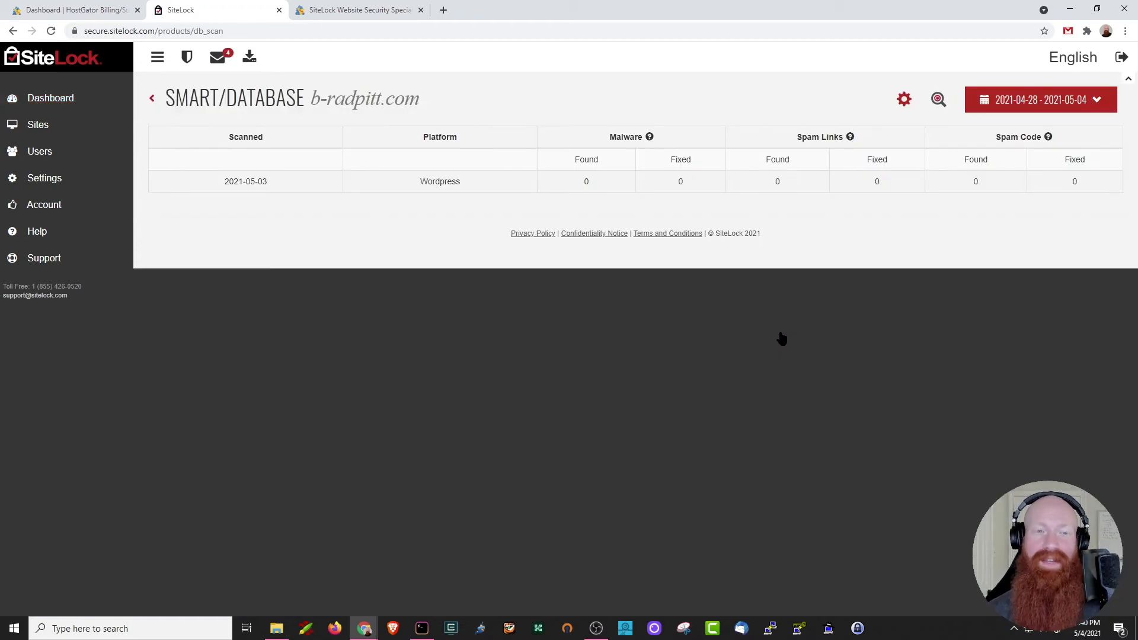
pyautogui.moveTo(464, 187)
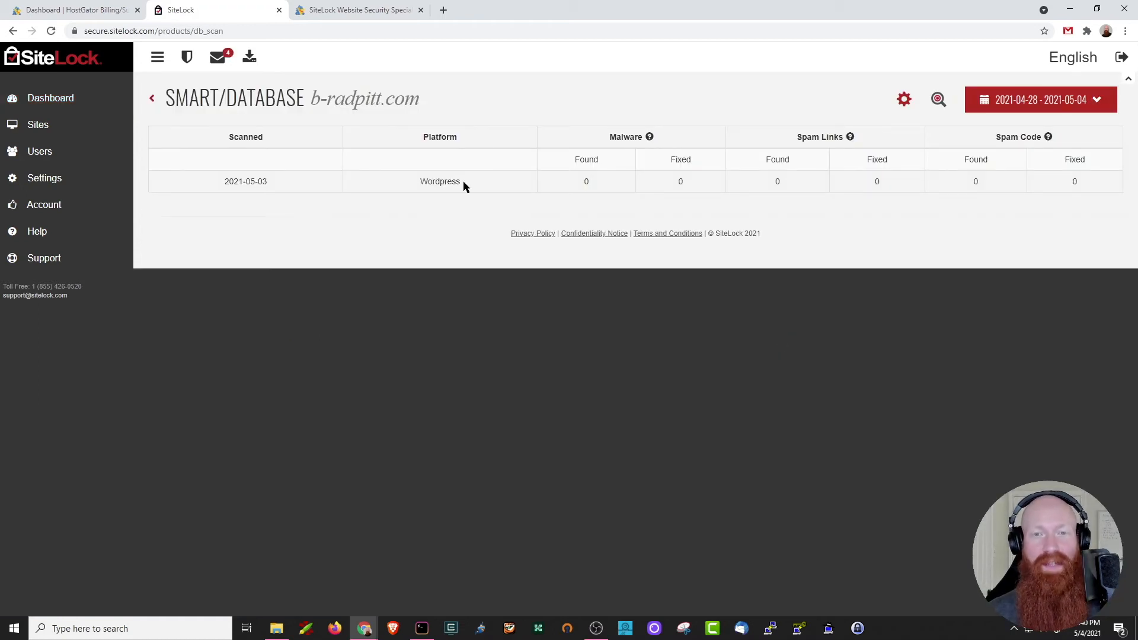
pyautogui.moveTo(703, 195)
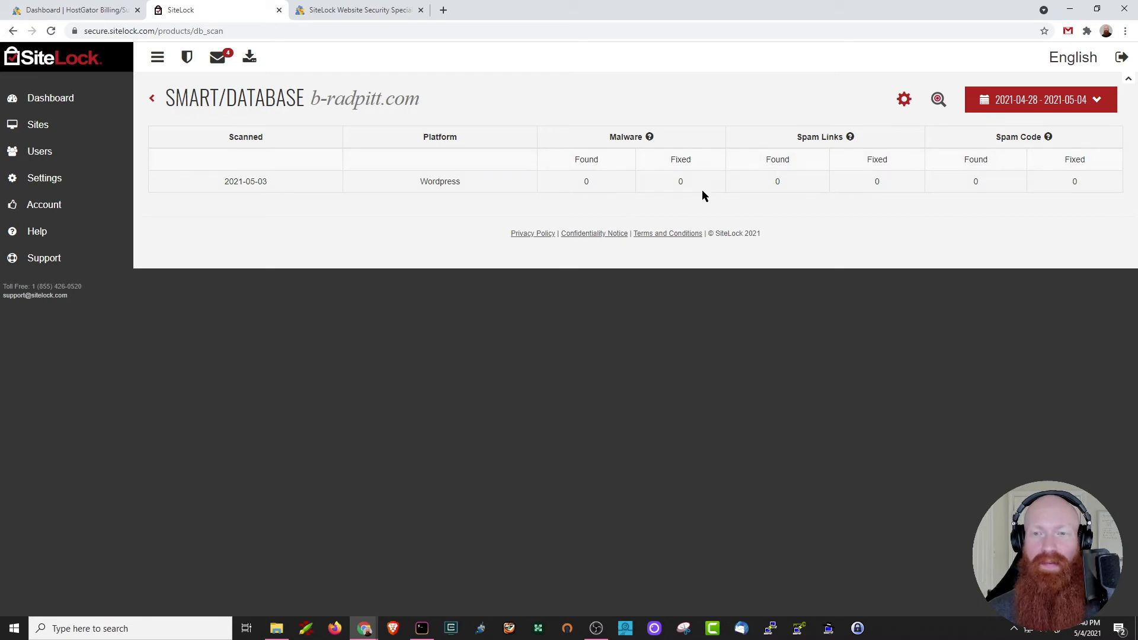
pyautogui.moveTo(763, 158)
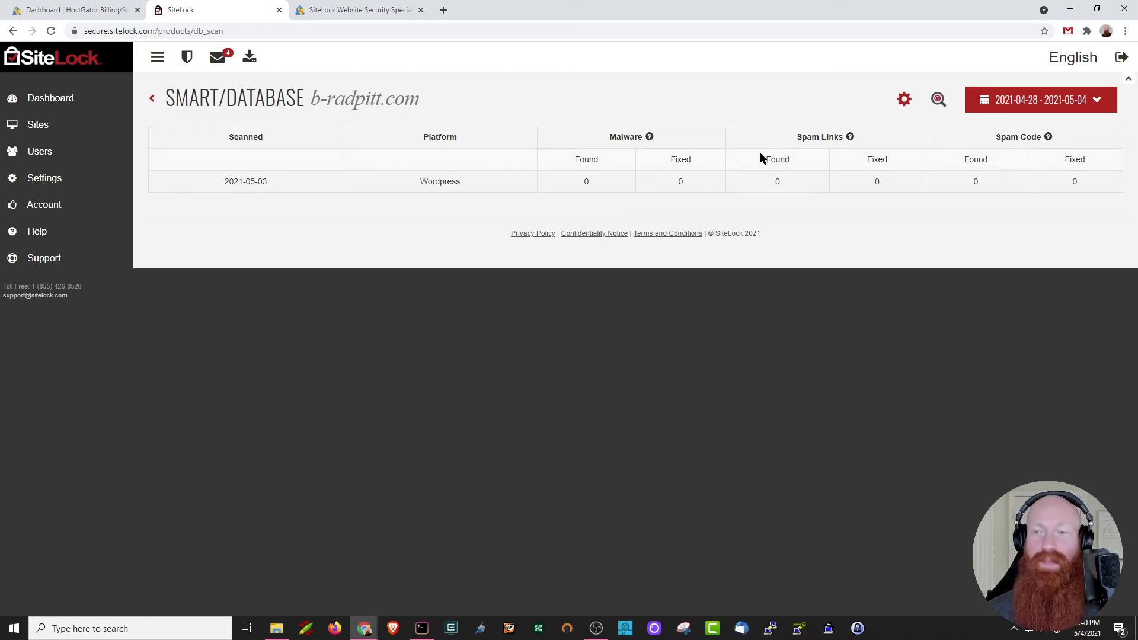
pyautogui.moveTo(1029, 136)
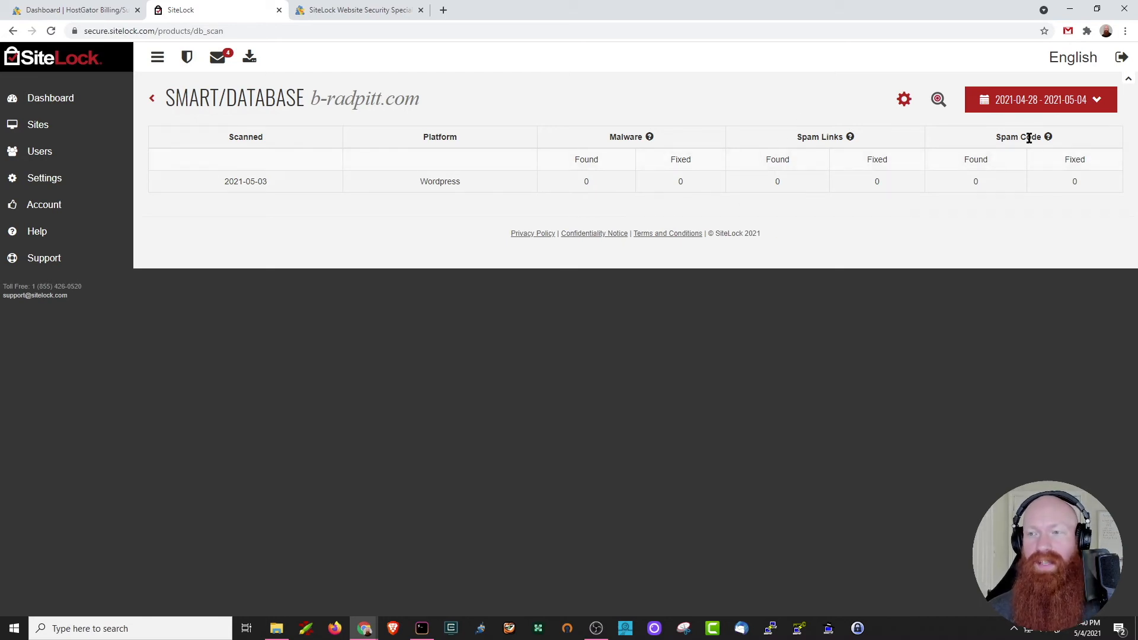
pyautogui.moveTo(937, 100)
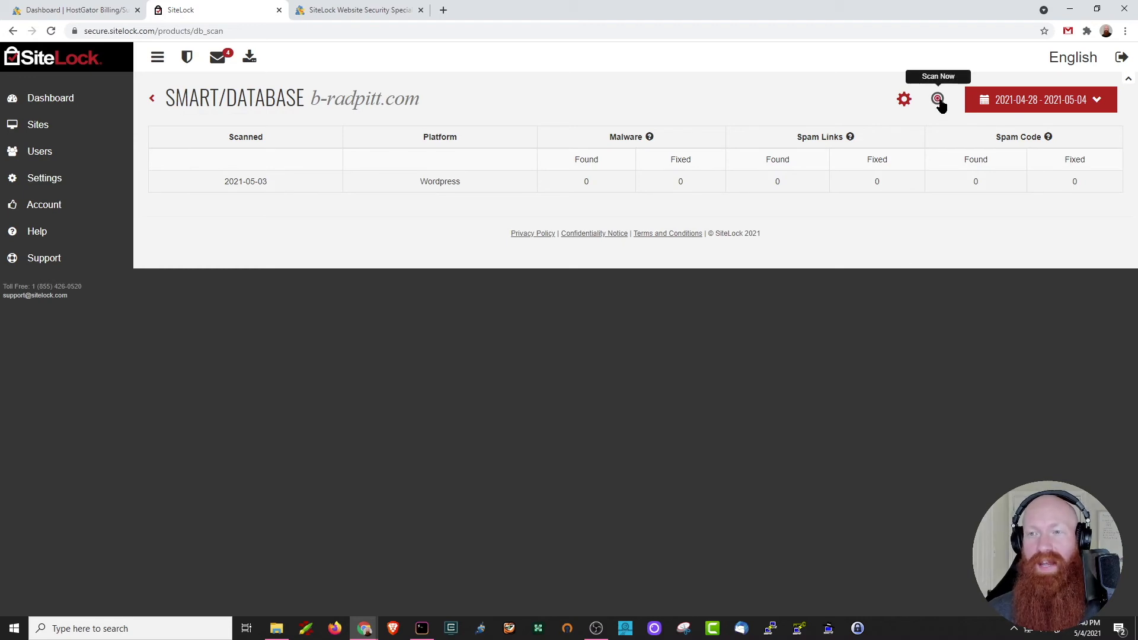
pyautogui.moveTo(904, 100)
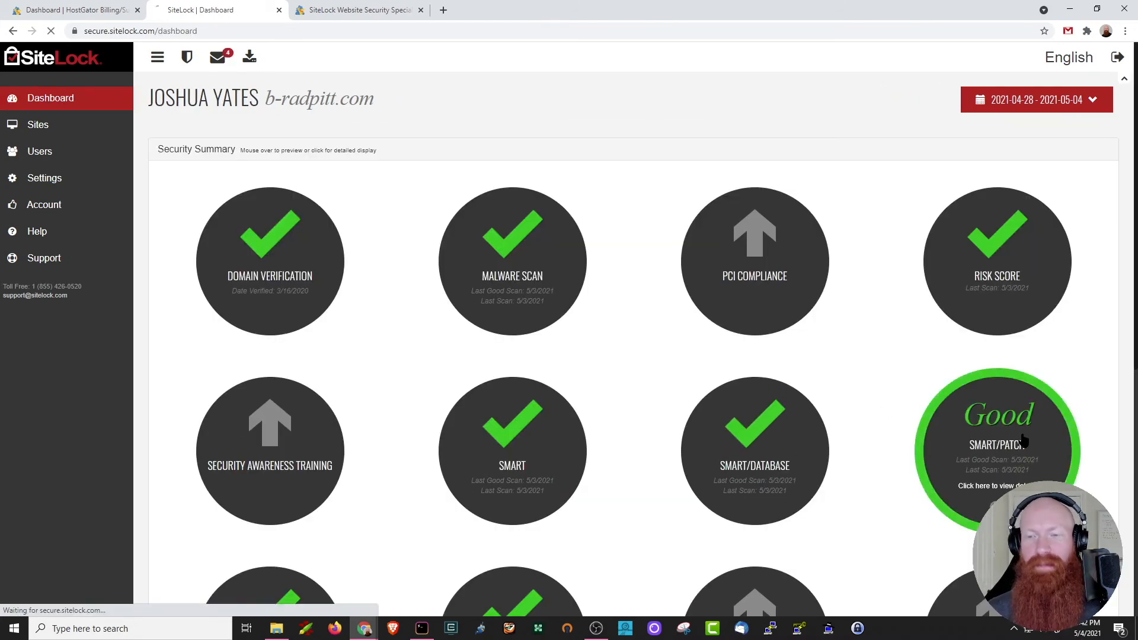
pyautogui.click(997, 447)
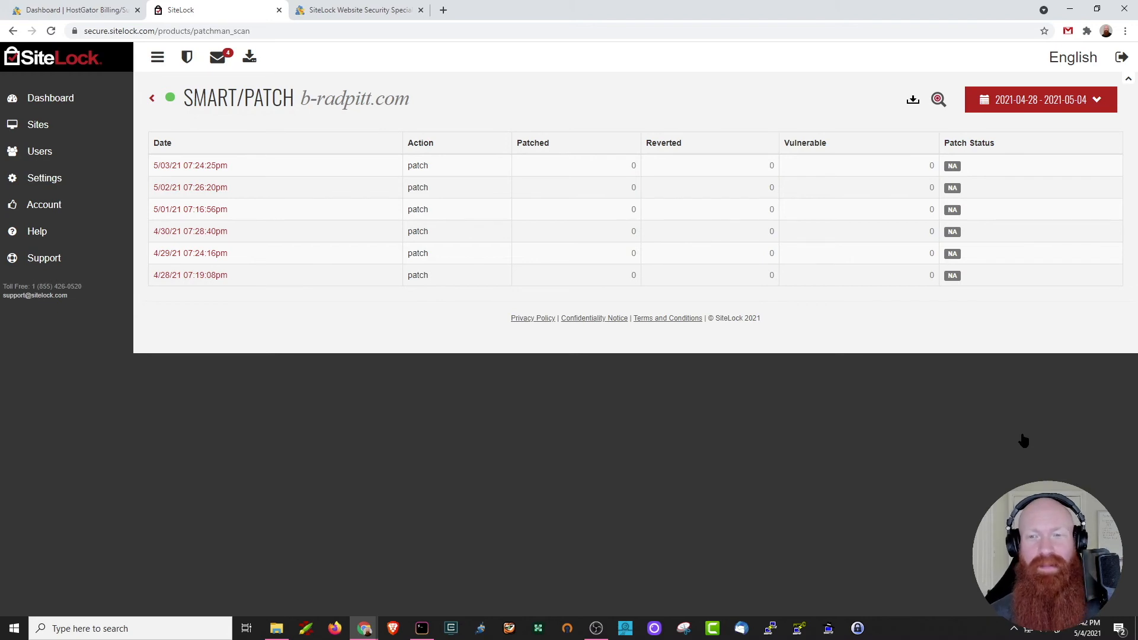
pyautogui.click(50, 99)
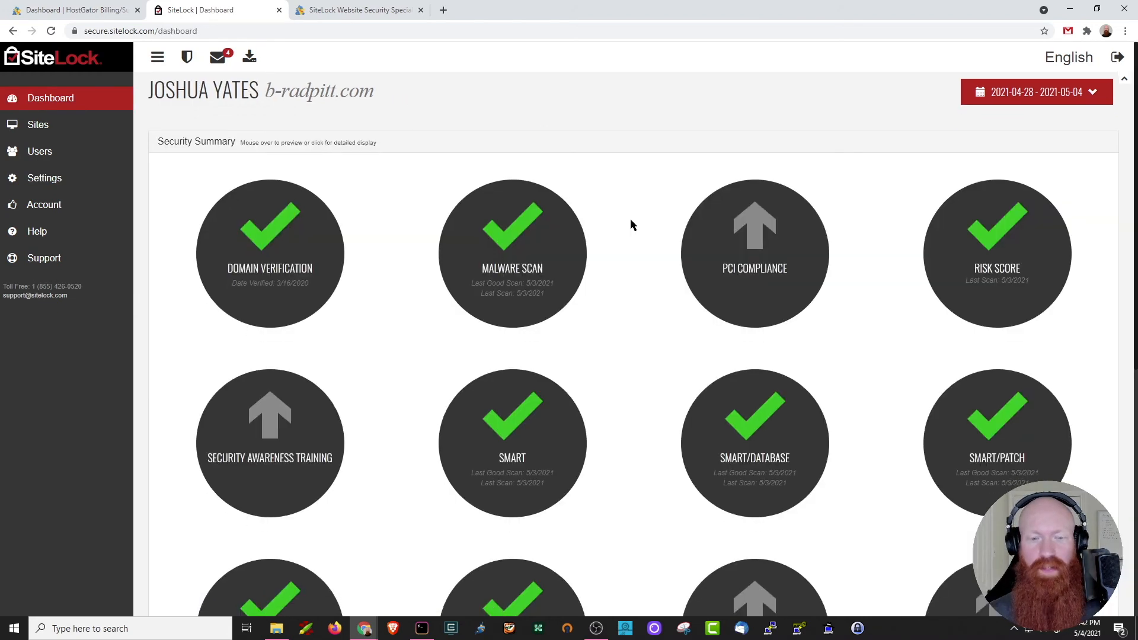
pyautogui.scroll(-3)
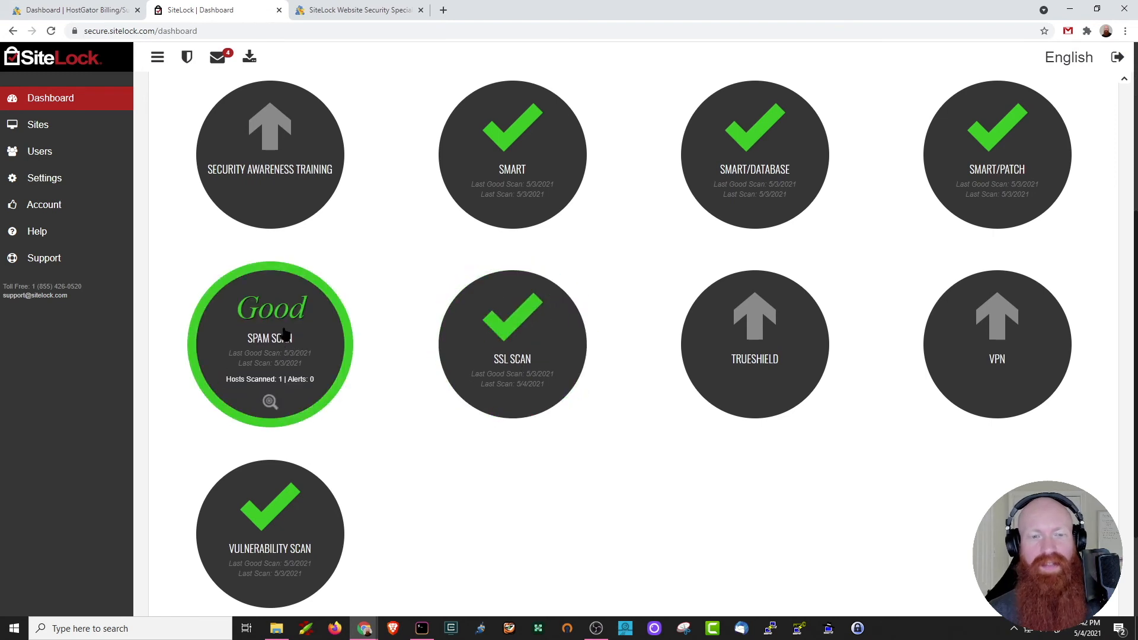
pyautogui.click(269, 345)
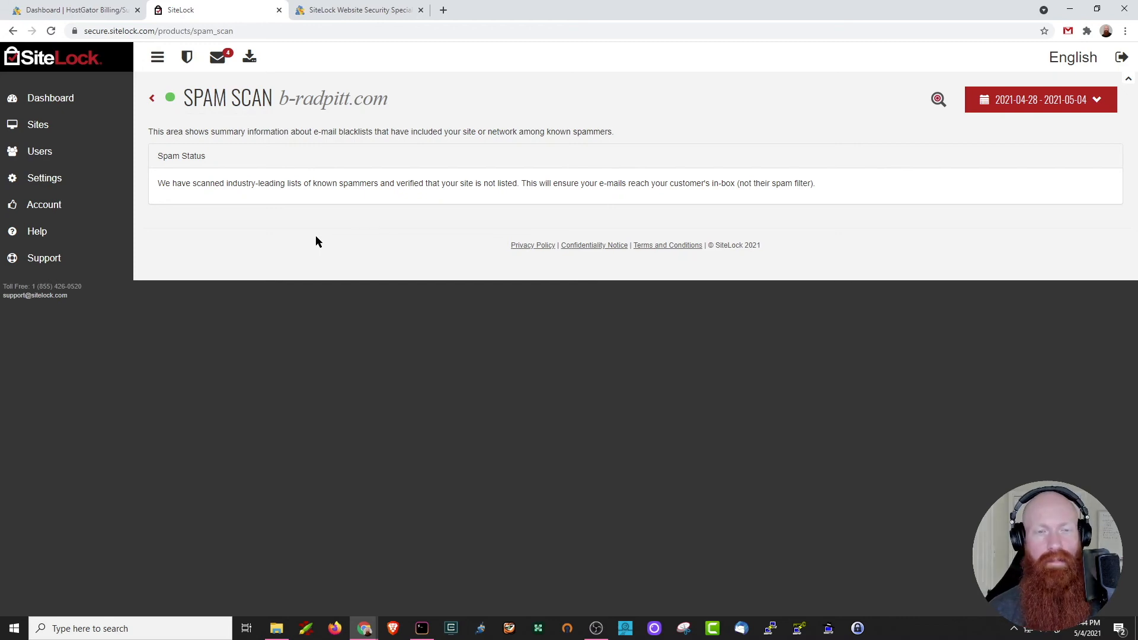
pyautogui.moveTo(936, 99)
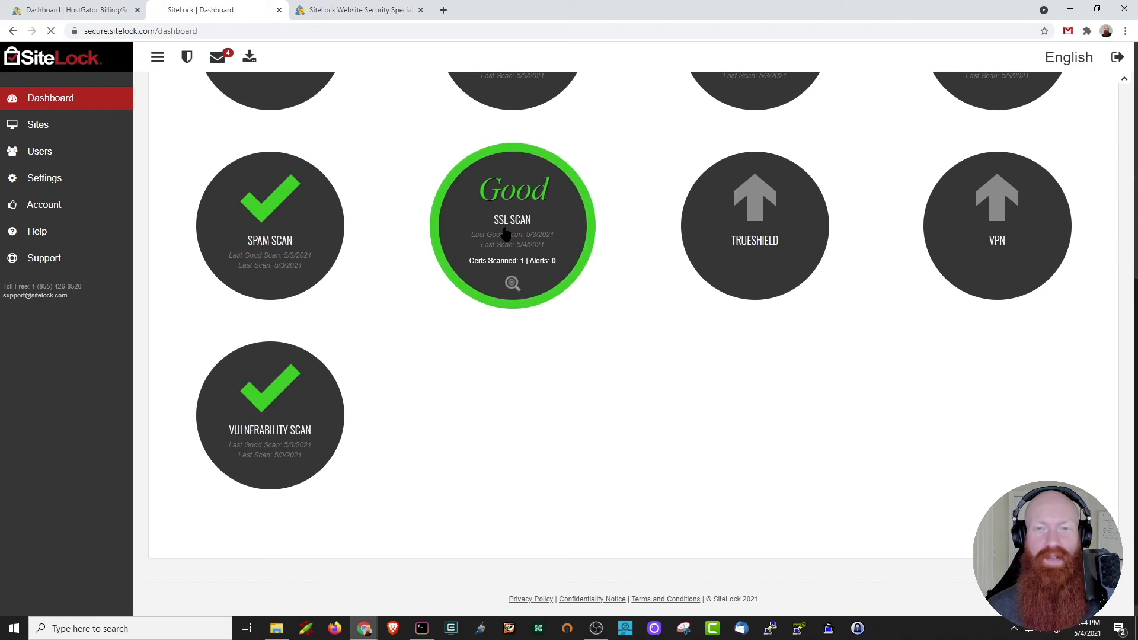
pyautogui.click(513, 225)
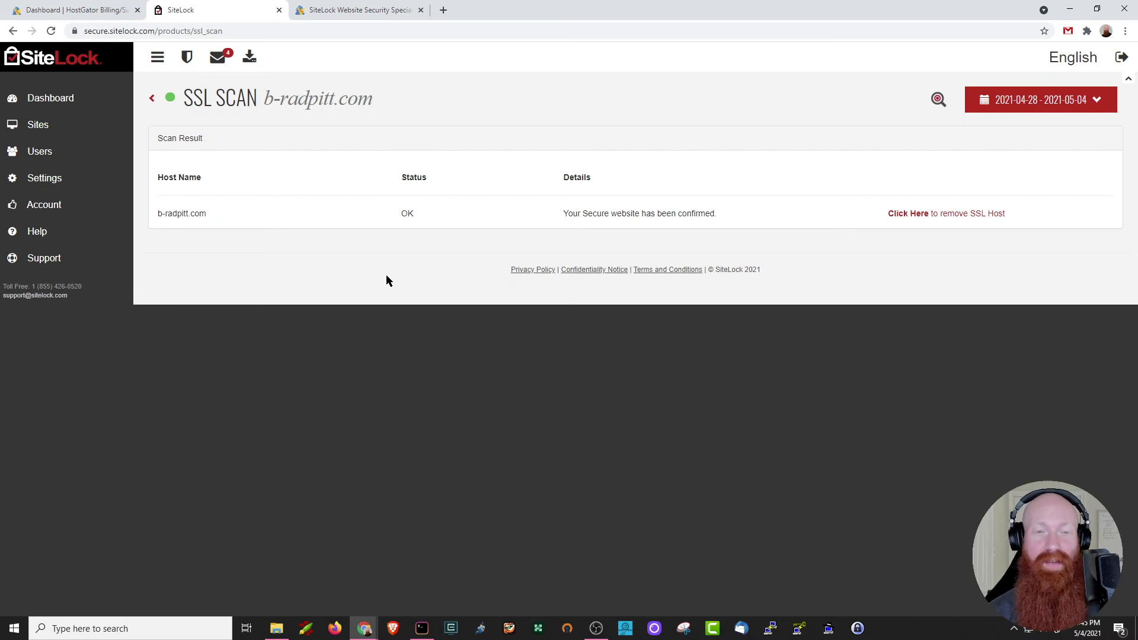
pyautogui.moveTo(50, 98)
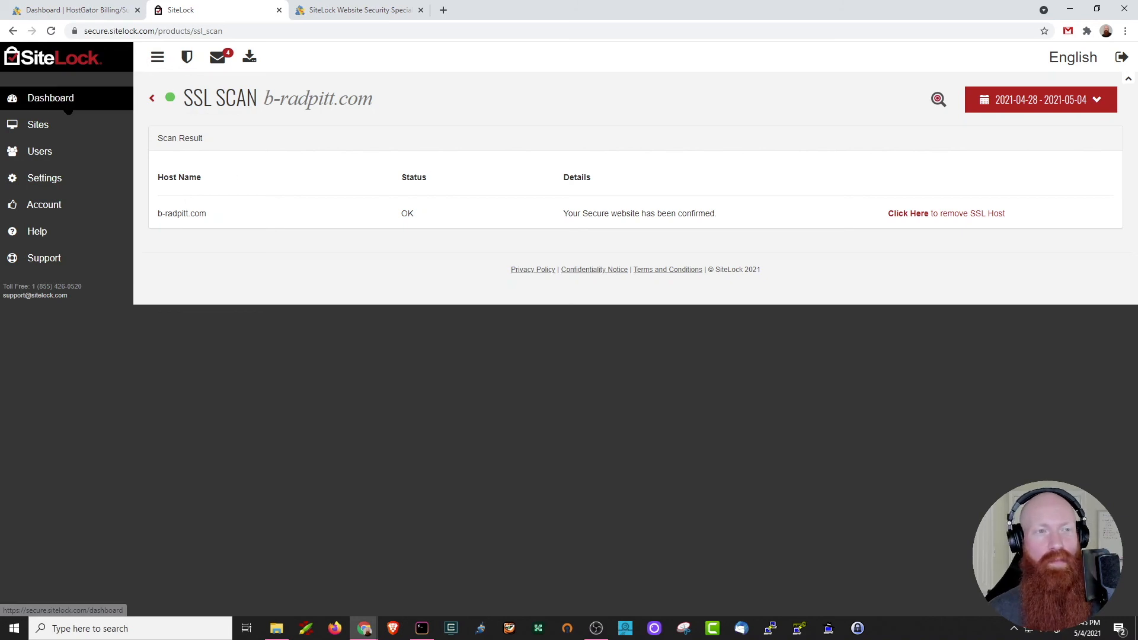
pyautogui.click(49, 97)
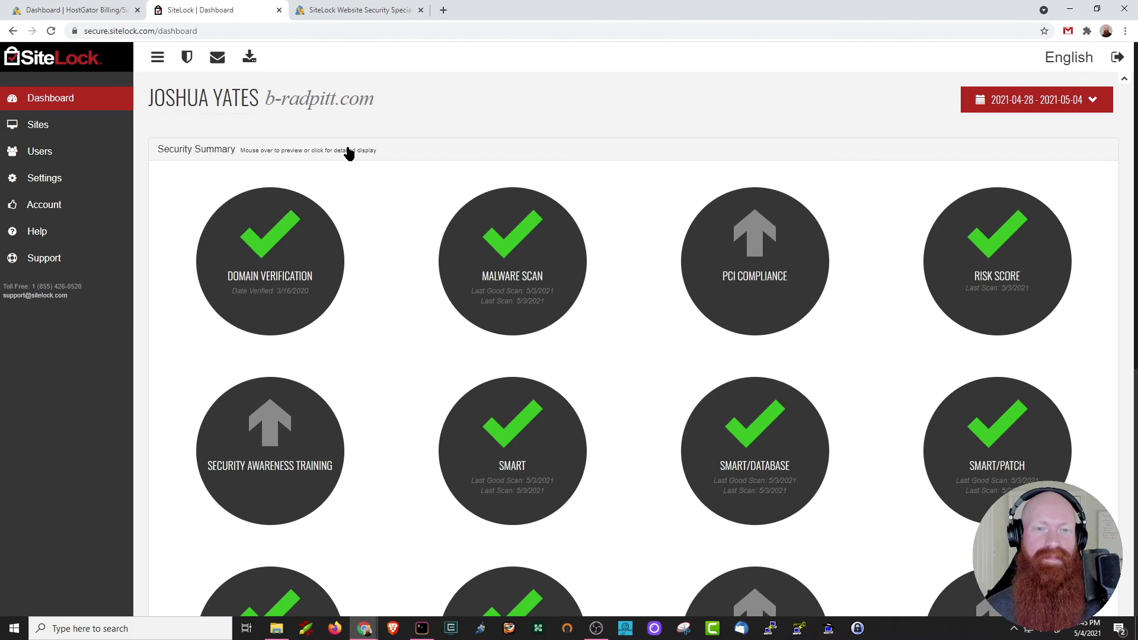
pyautogui.scroll(-3)
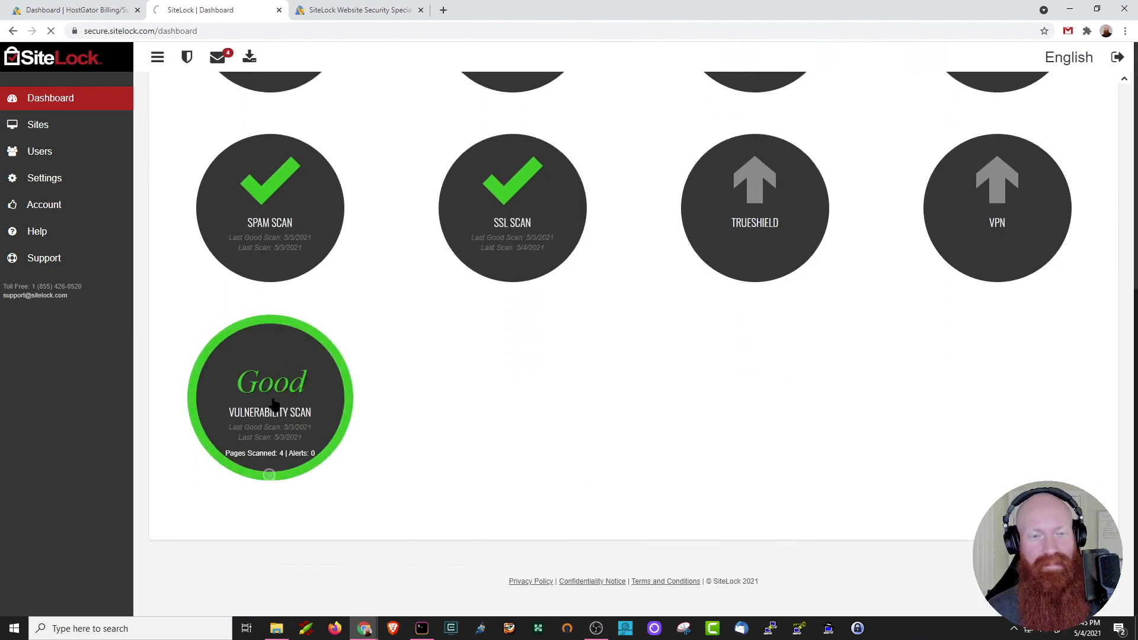
# - View the Vulnerability Scan report for b-radpitt.com with its SQL injection results
pyautogui.click(269, 396)
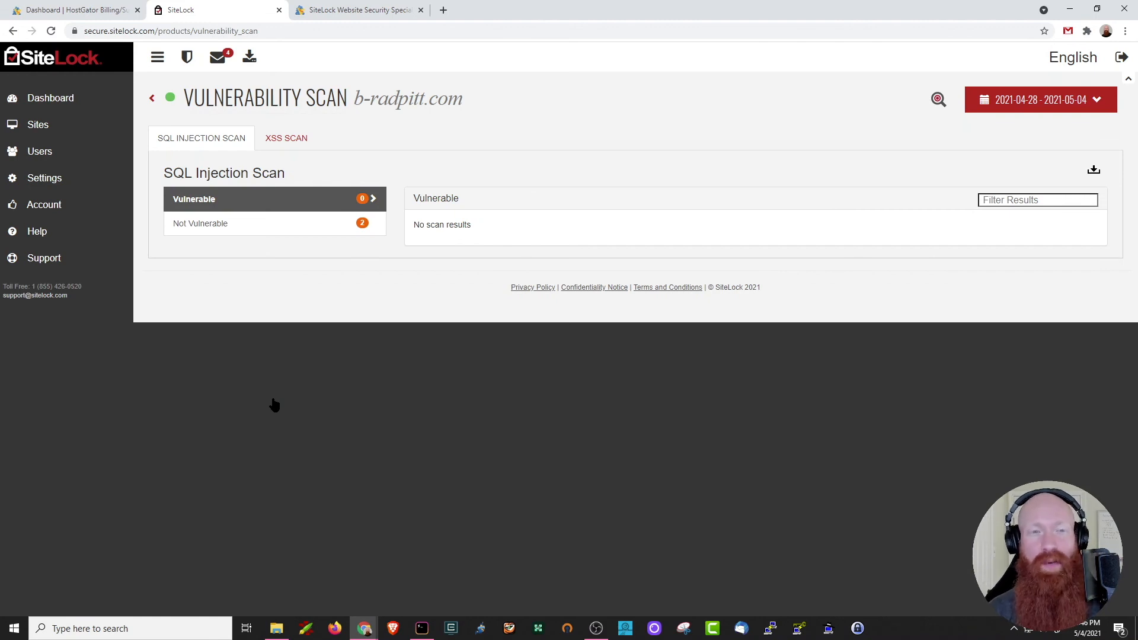
pyautogui.moveTo(626, 225)
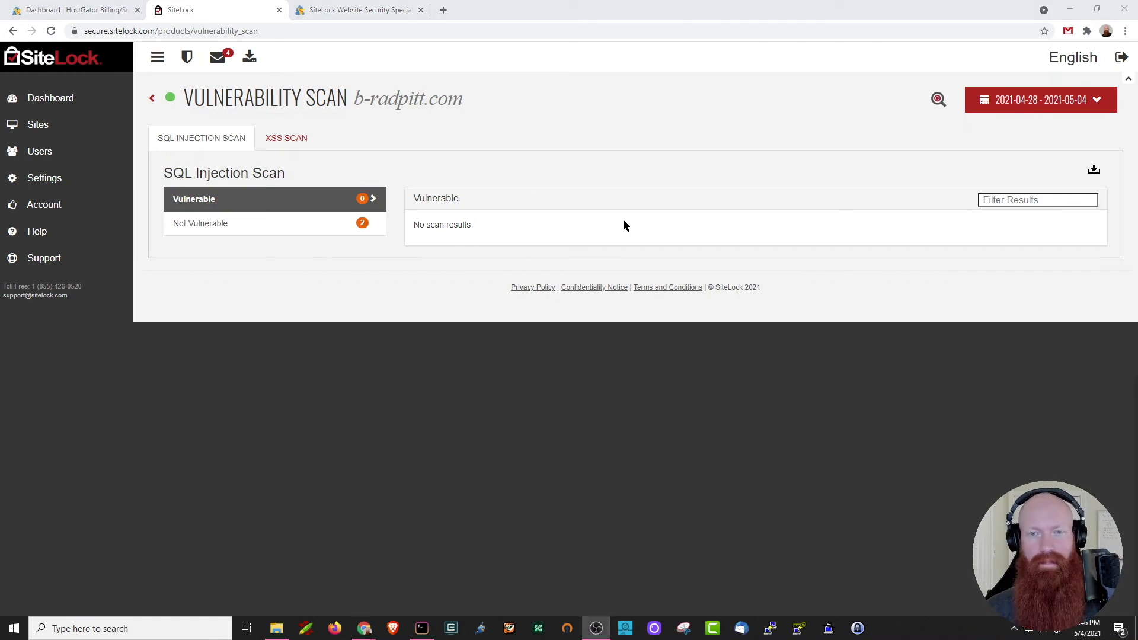
pyautogui.moveTo(50, 97)
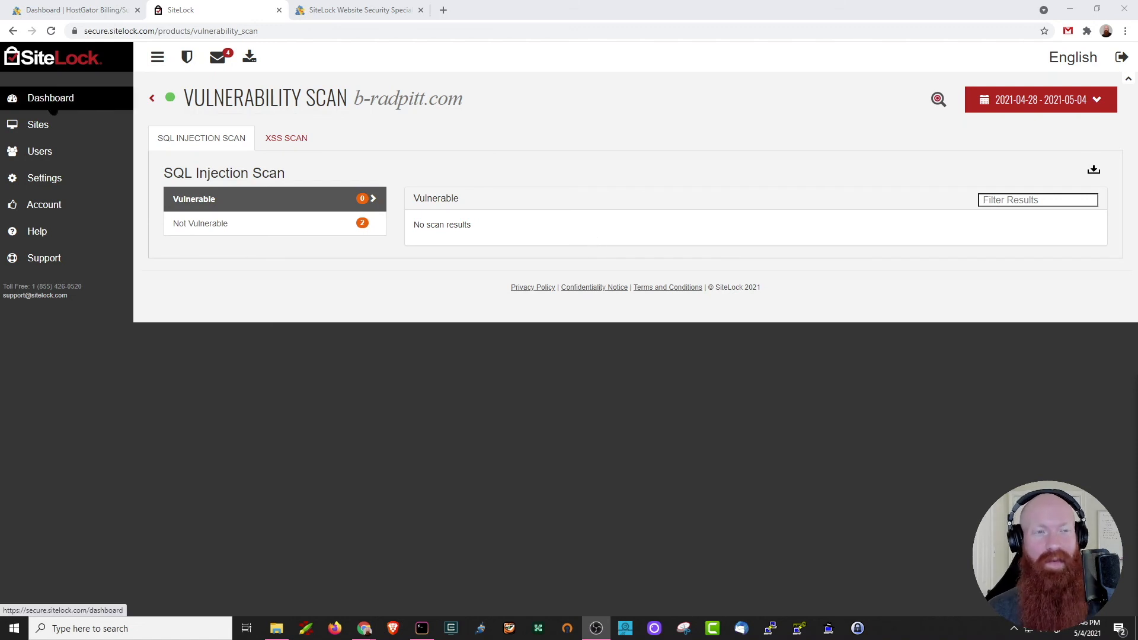
# - Return to the b-radpitt.com Security Summary via Dashboard in the sidebar
pyautogui.click(50, 98)
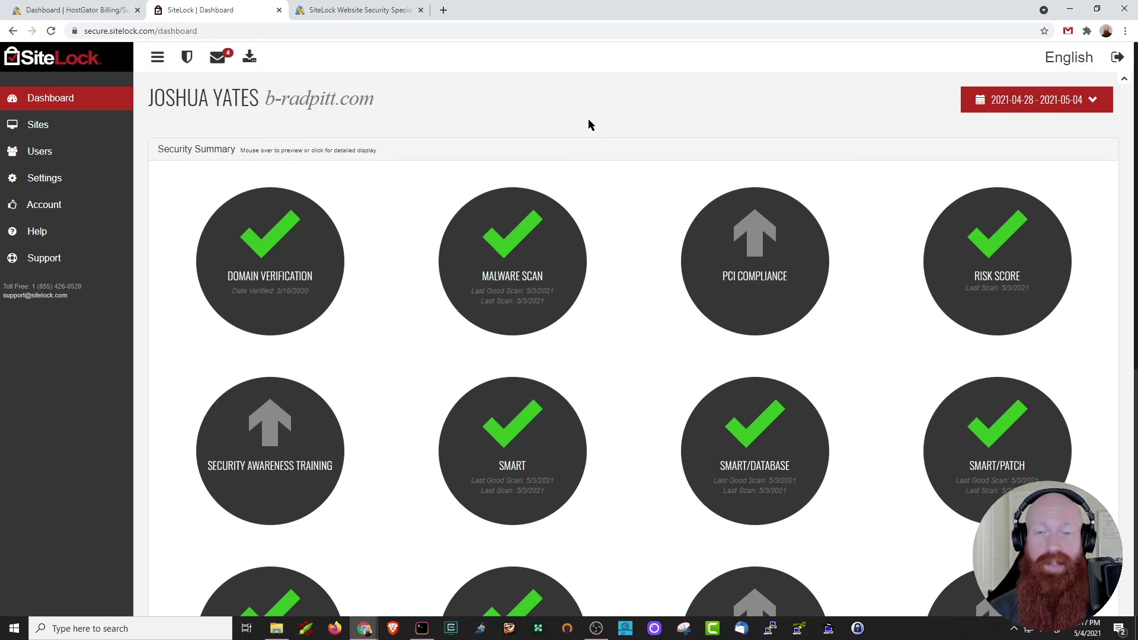
pyautogui.moveTo(648, 183)
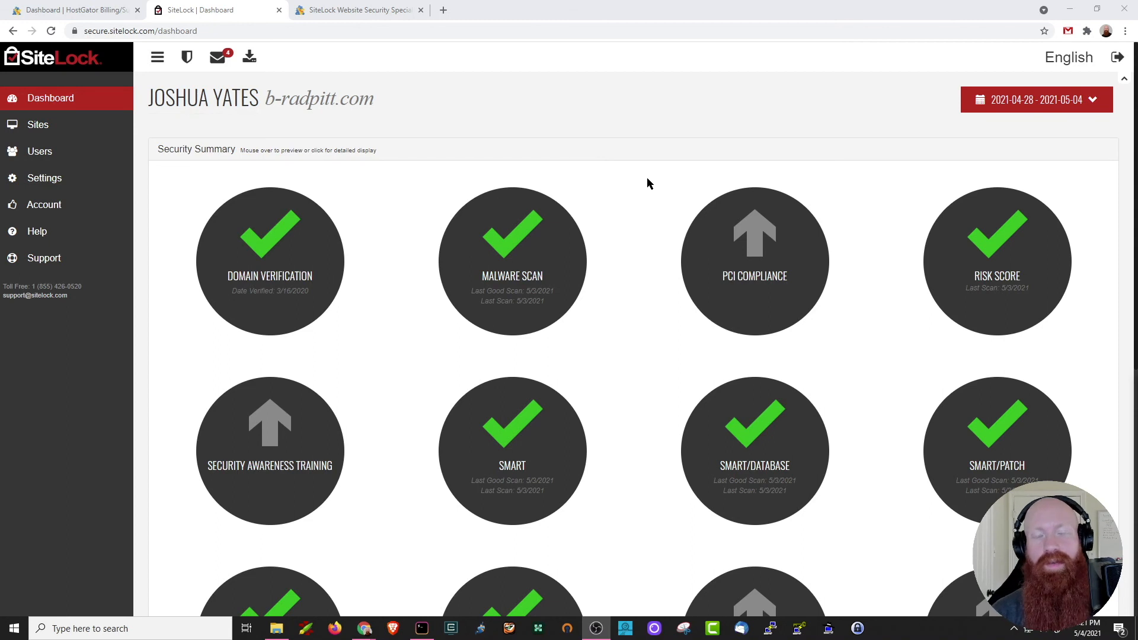